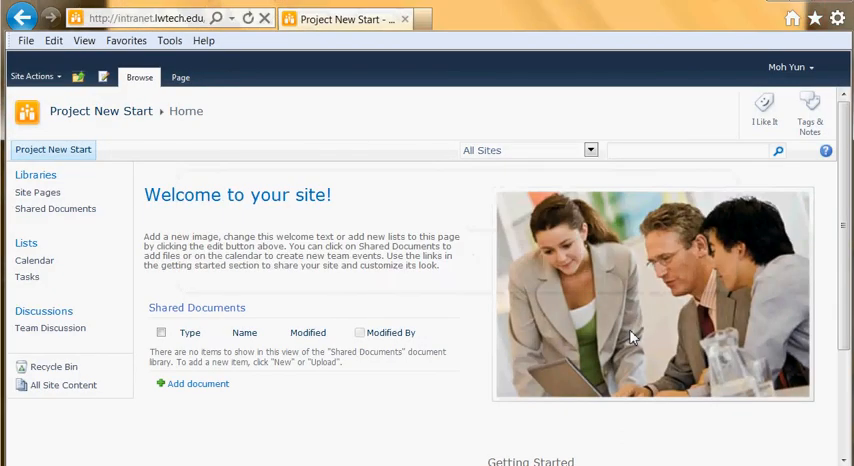
mouse_move(308, 280)
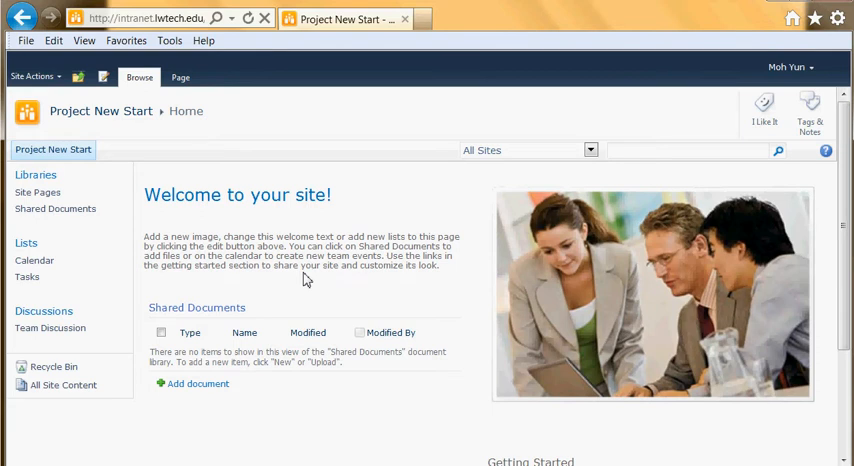
mouse_move(56, 208)
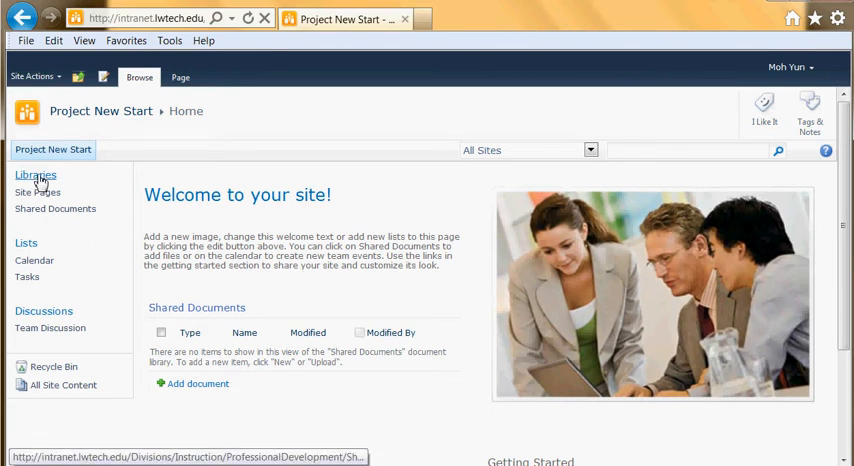
- Go to the site's Libraries list and into the Shared Documents library
click(36, 176)
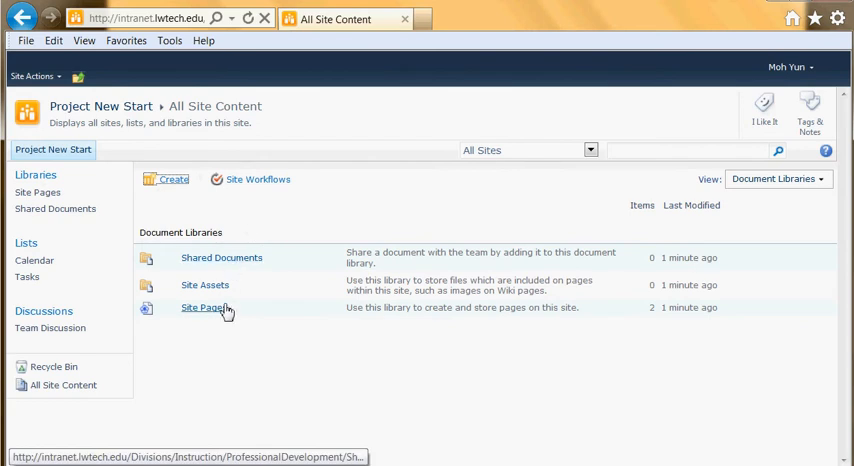
mouse_move(228, 284)
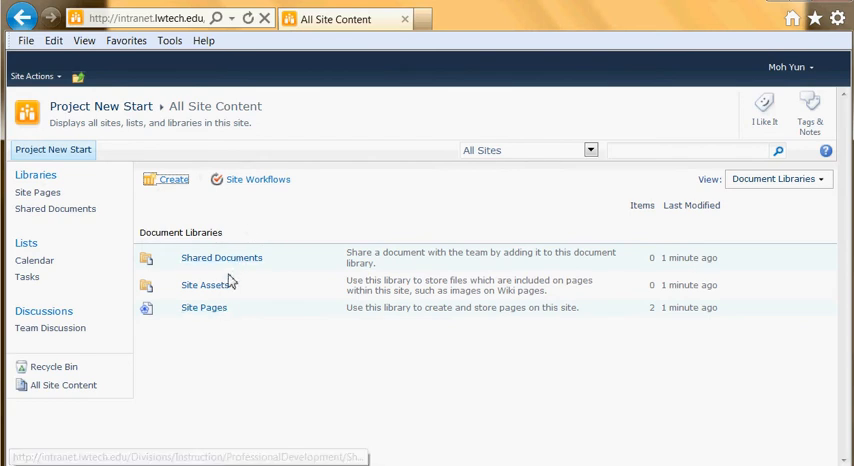
mouse_move(220, 258)
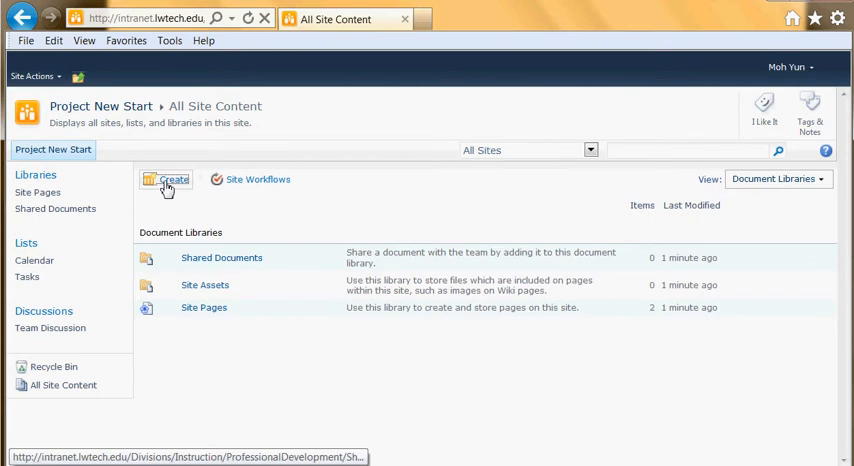
mouse_move(220, 256)
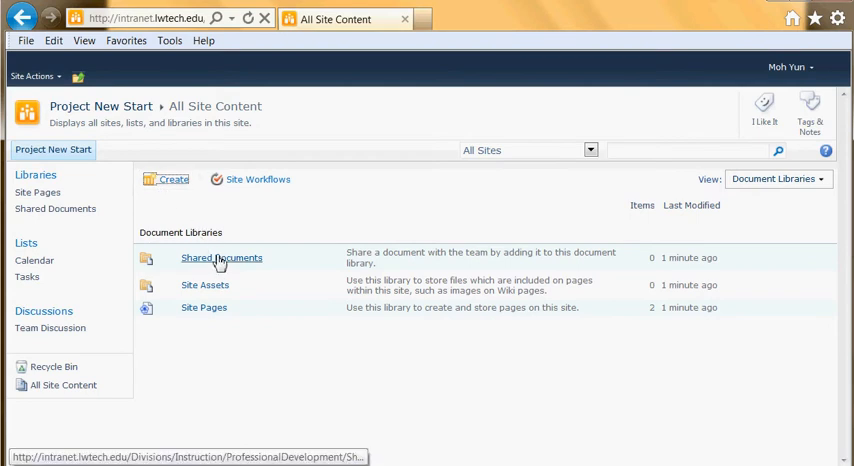
mouse_move(222, 282)
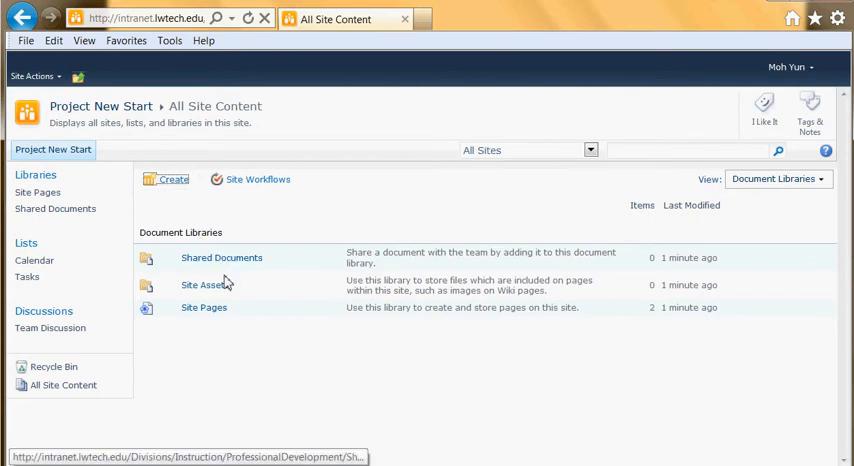
mouse_move(220, 256)
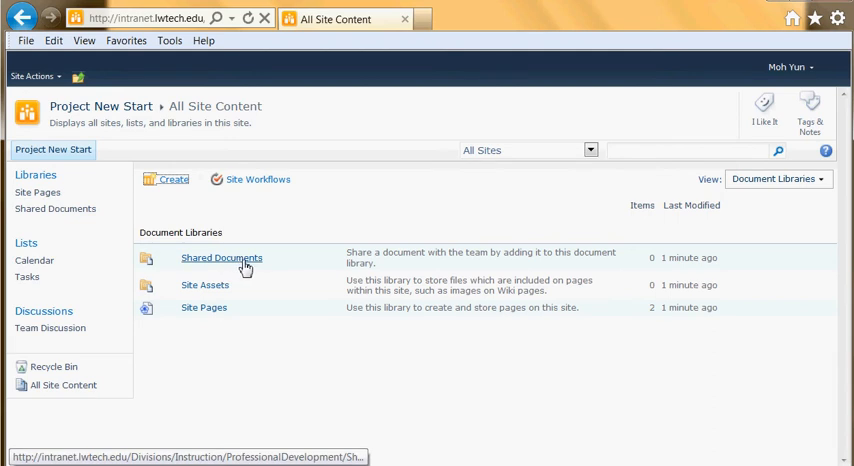
click(220, 258)
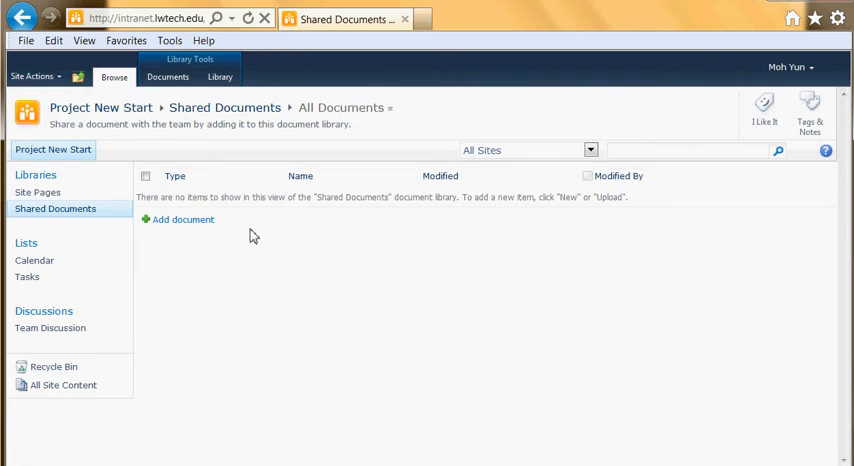
mouse_move(276, 272)
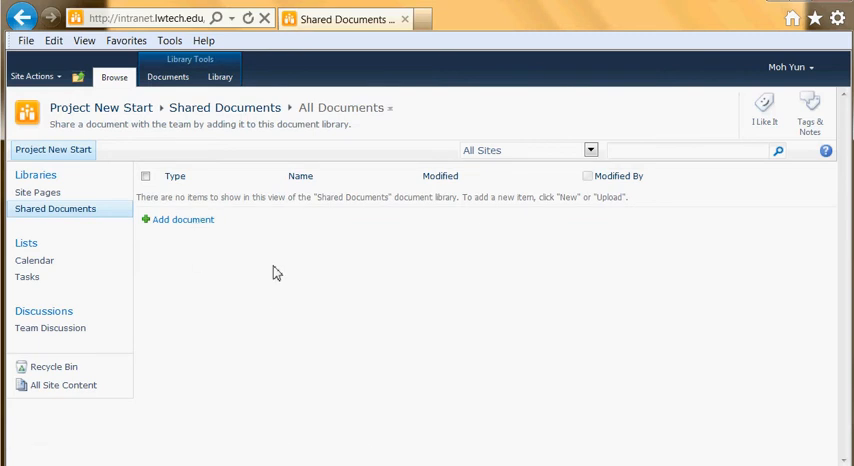
mouse_move(184, 220)
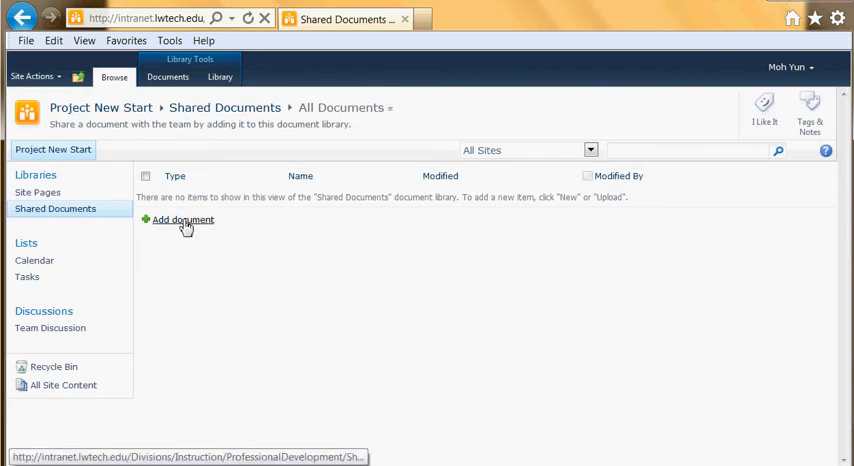
- Start an upload and choose the Word file 'Once upon a time' from the _Team Project folder
click(184, 220)
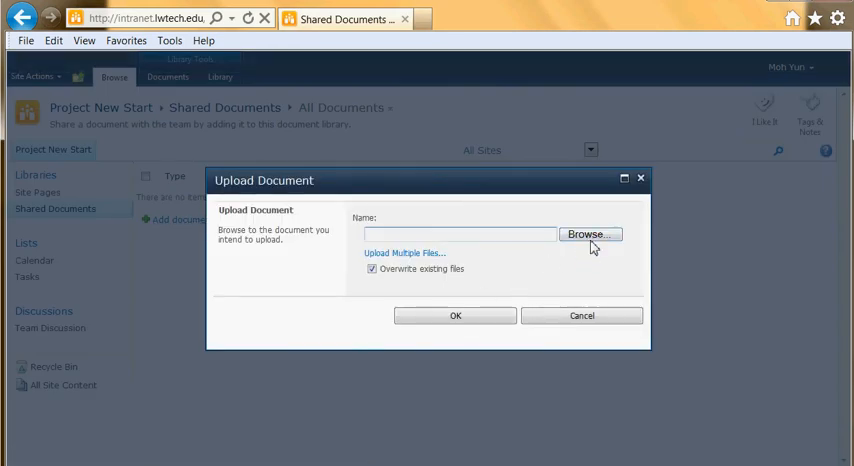
click(588, 234)
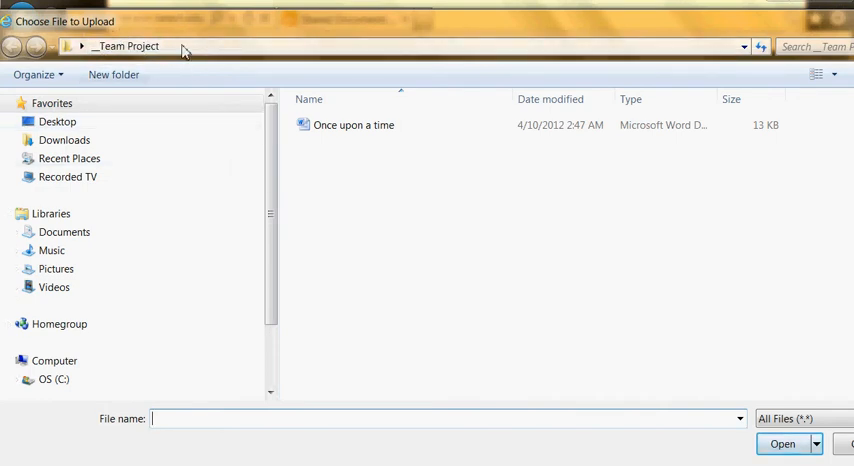
click(352, 124)
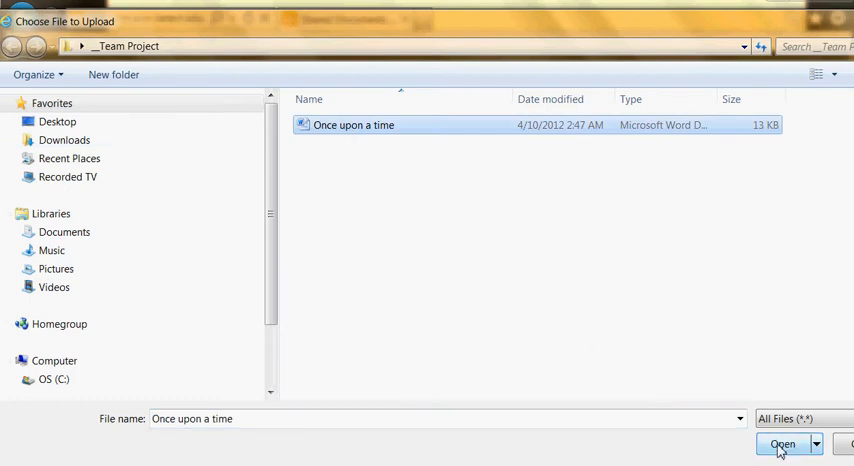
click(782, 444)
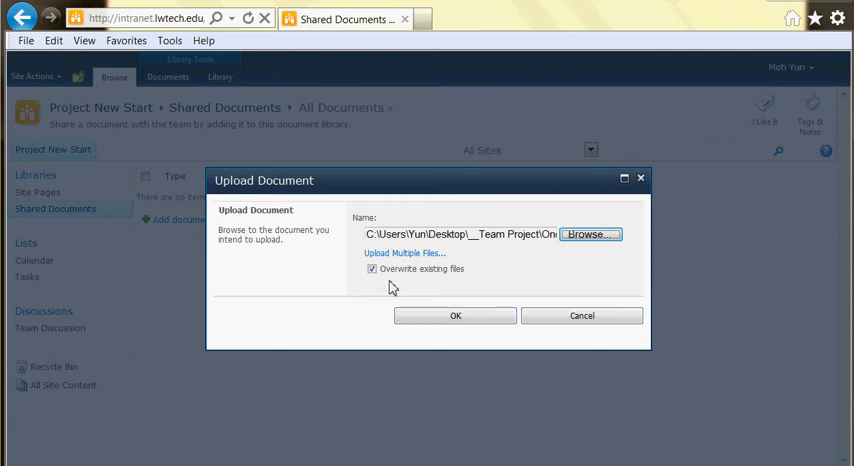
- Confirm the upload so 'Once upon a time' appears as a new document in the library
click(456, 316)
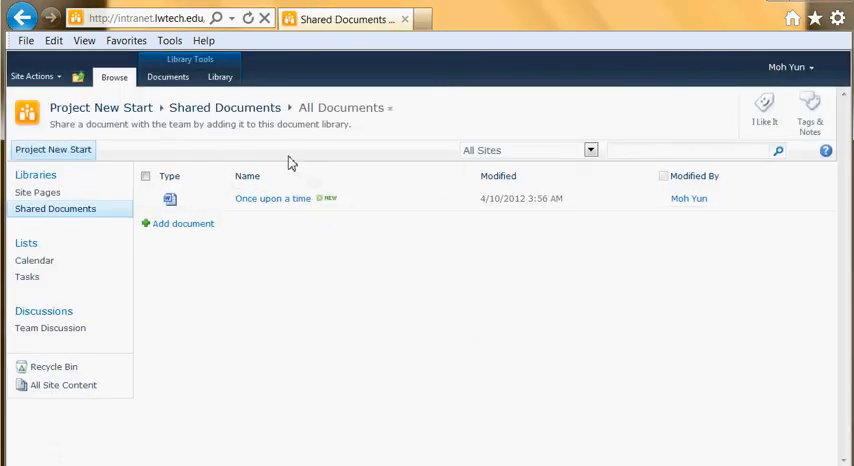
mouse_move(376, 306)
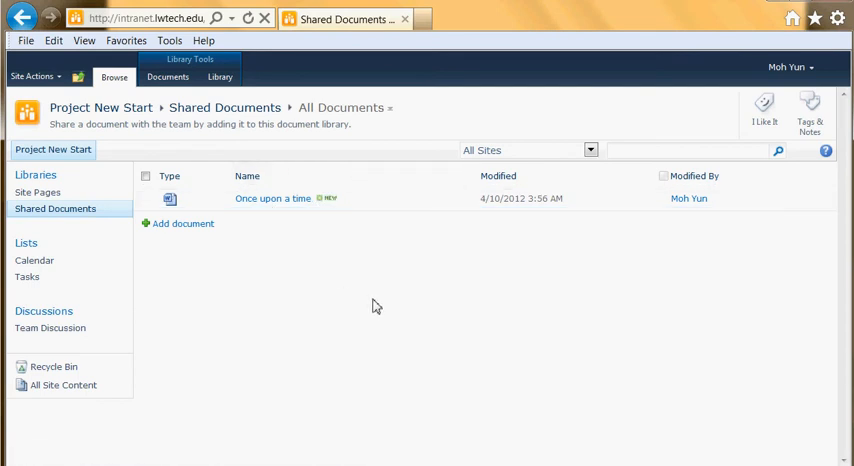
mouse_move(184, 224)
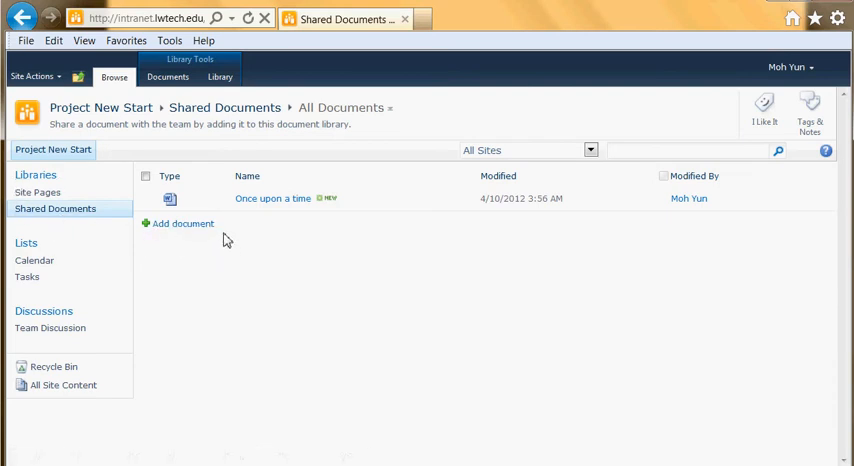
mouse_move(184, 224)
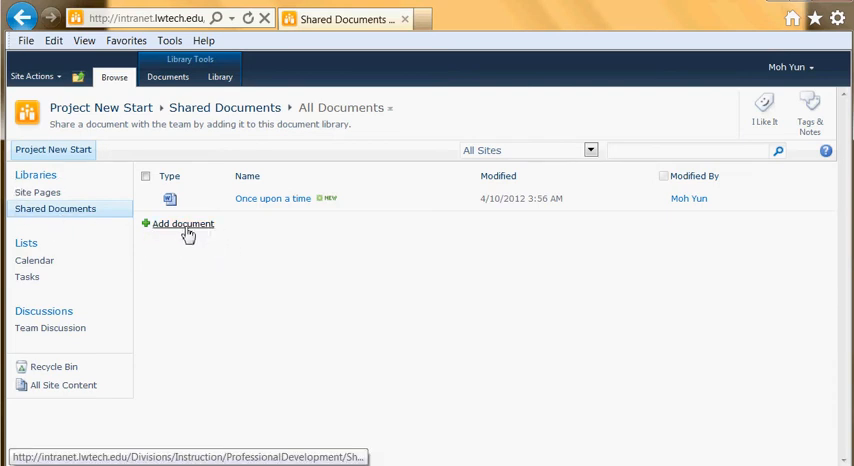
mouse_move(346, 268)
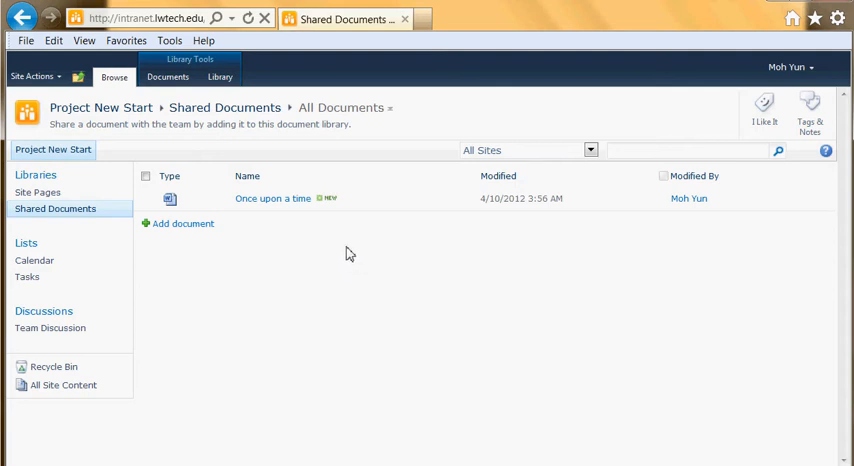
mouse_move(408, 212)
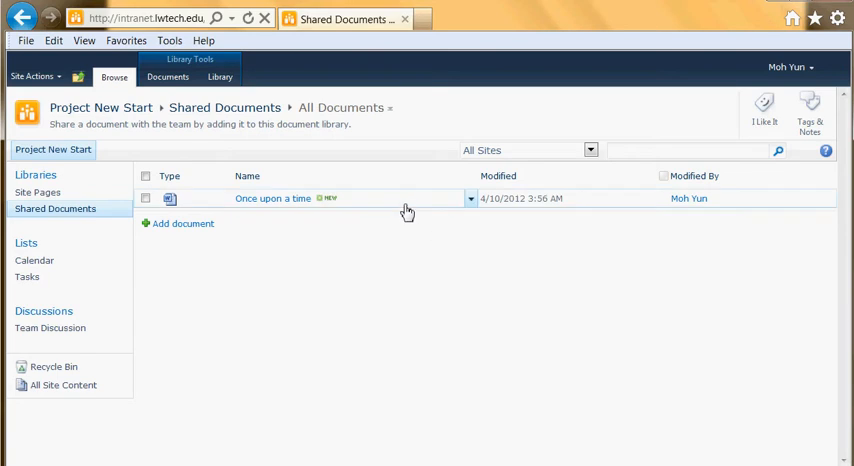
mouse_move(432, 208)
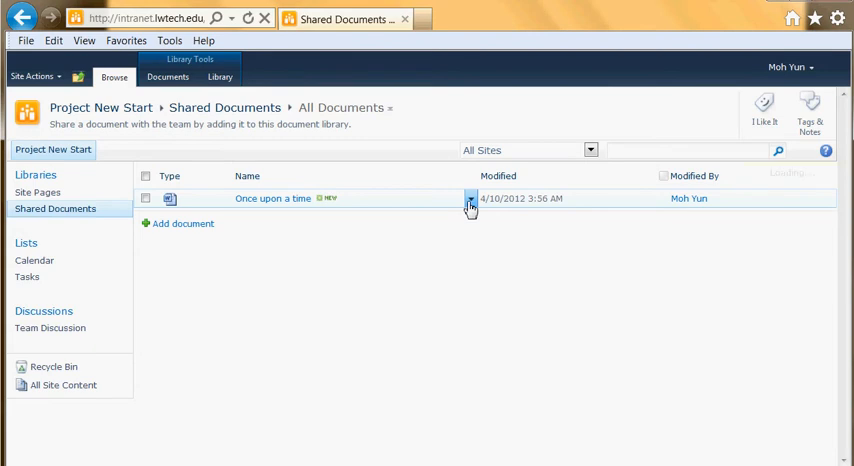
- From the document's actions menu, choose Edit in Microsoft Word for 'Once upon a time'
click(470, 198)
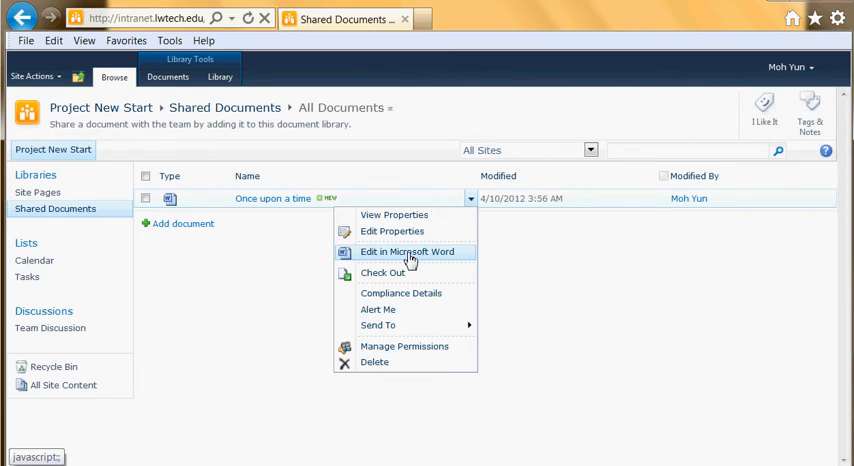
click(408, 252)
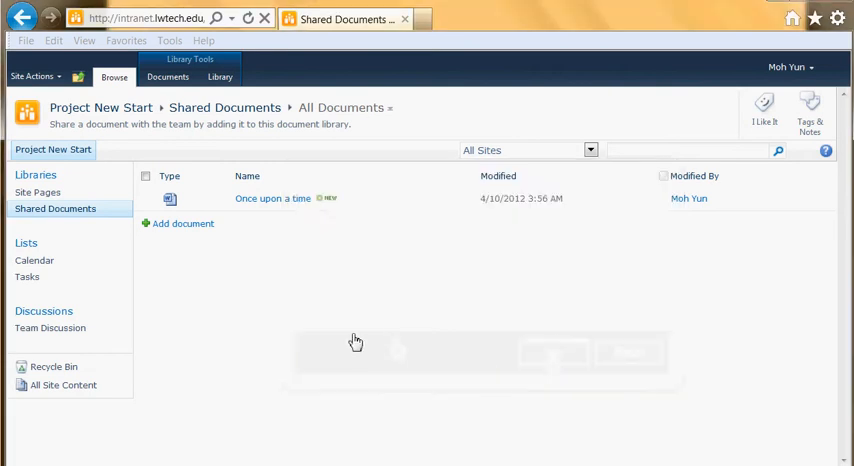
- Confirm opening the file and sign in to intranet.lwtech.edu with the password
click(272, 198)
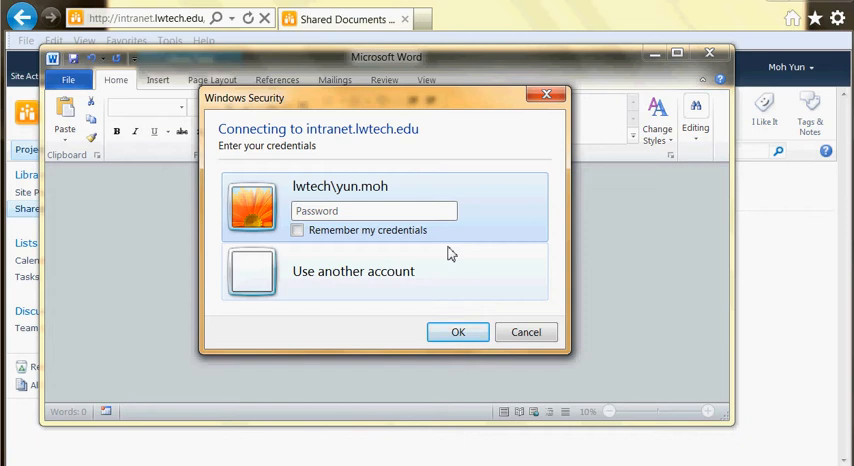
text(•)
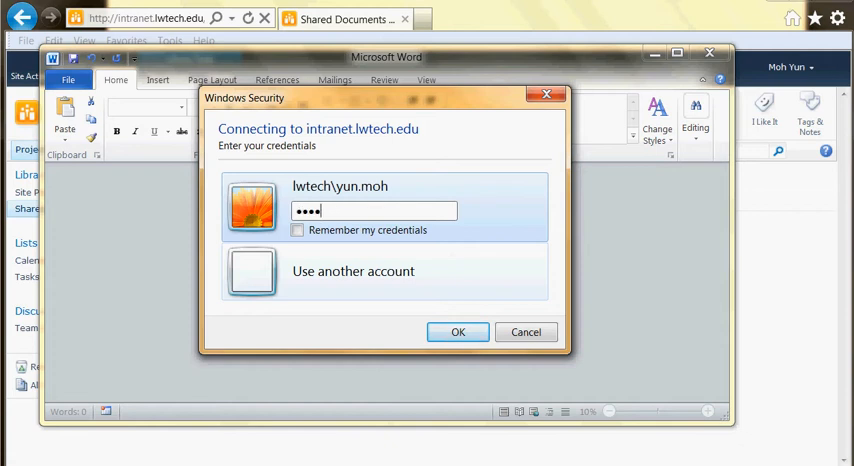
click(458, 332)
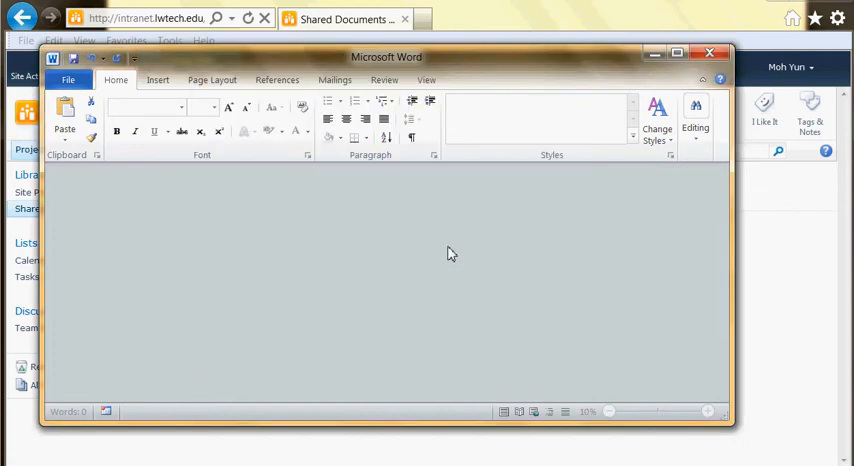
- Insert 'a' before 'rabbit' and add 'He was ...' after the first sentence
text(Once upon a time, there was rabbit named Peter.)
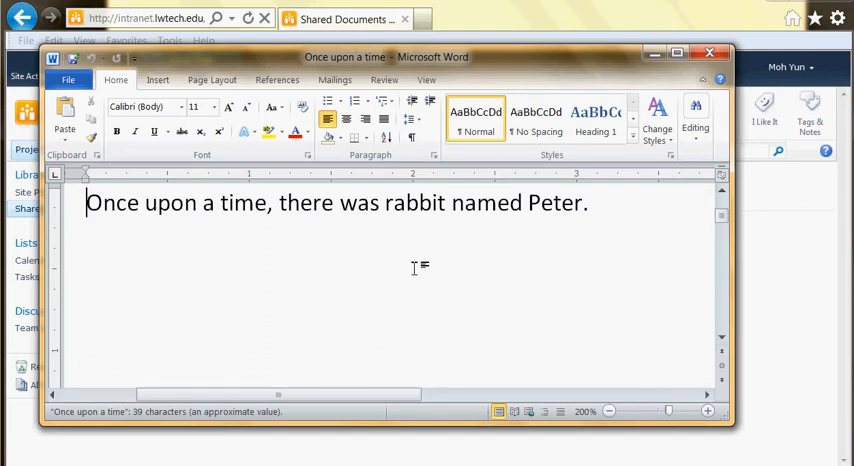
mouse_move(396, 276)
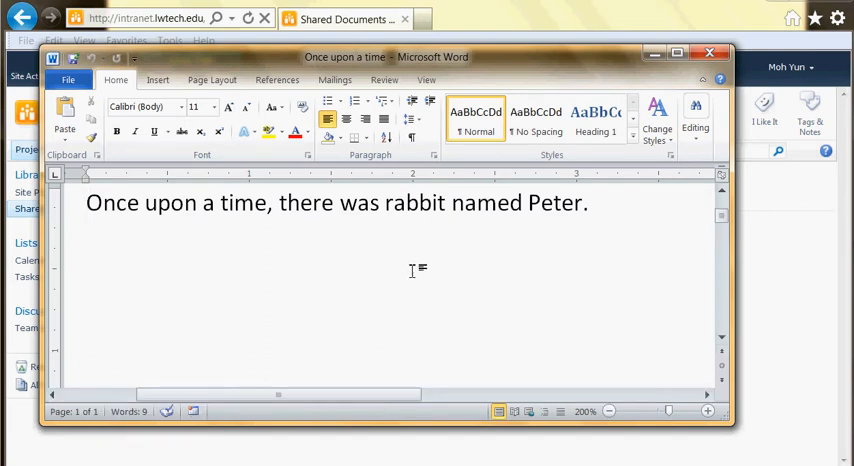
click(590, 204)
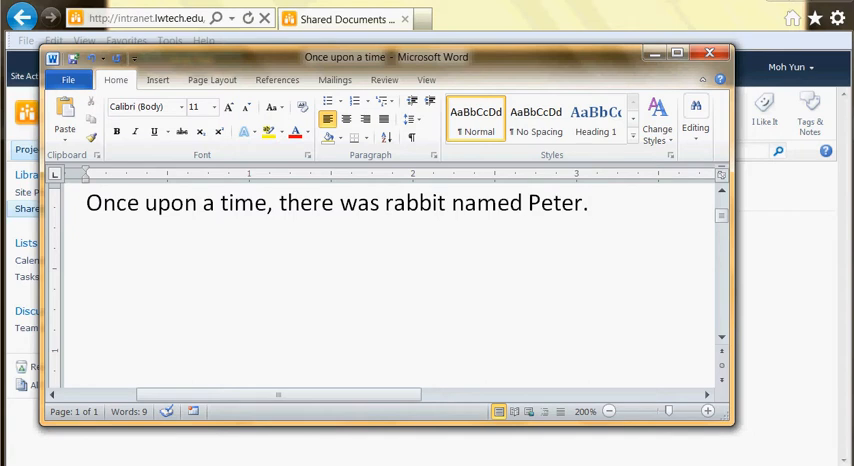
click(384, 204)
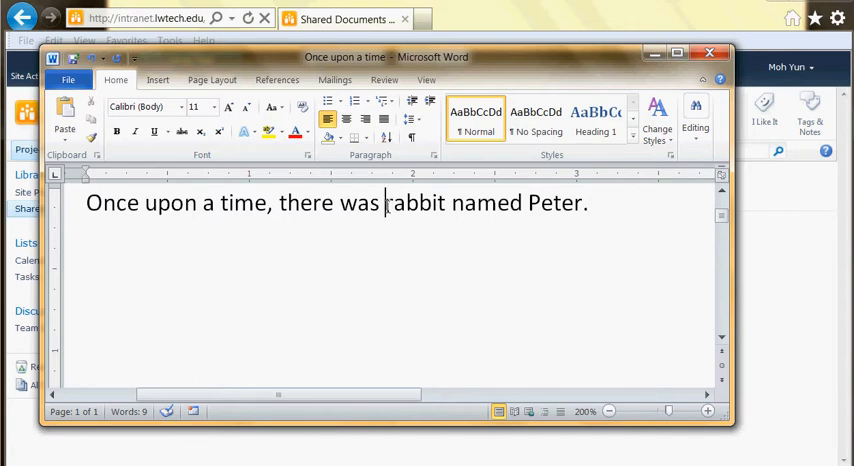
text(a)
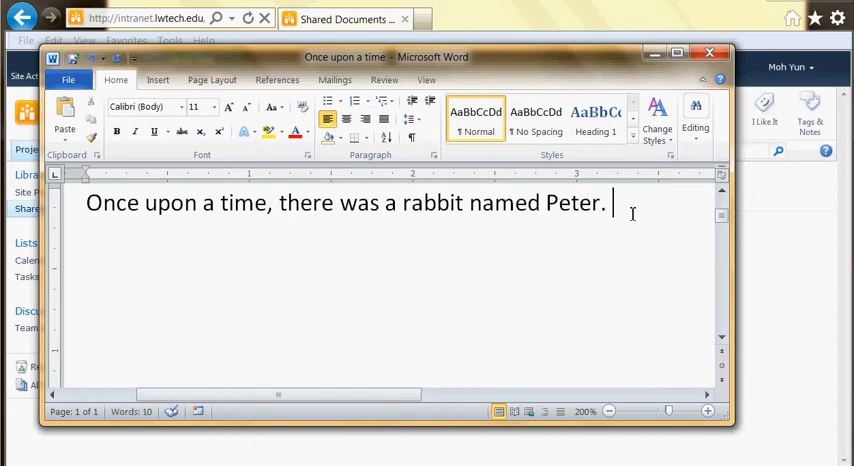
text(He was)
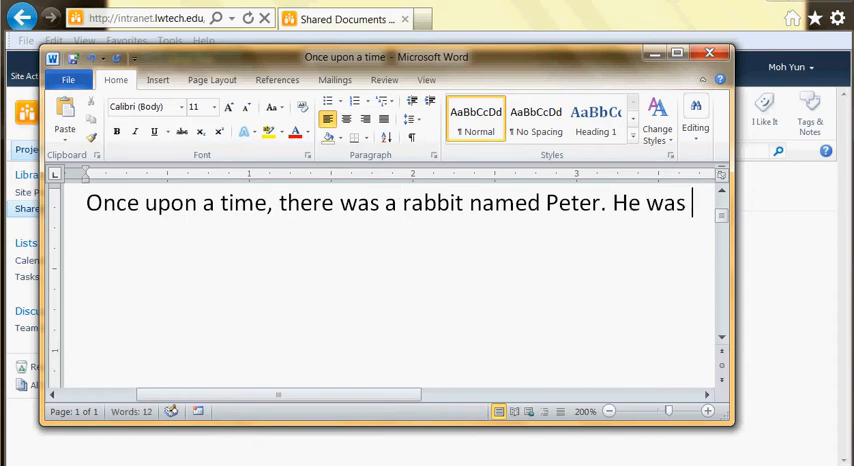
text(...)
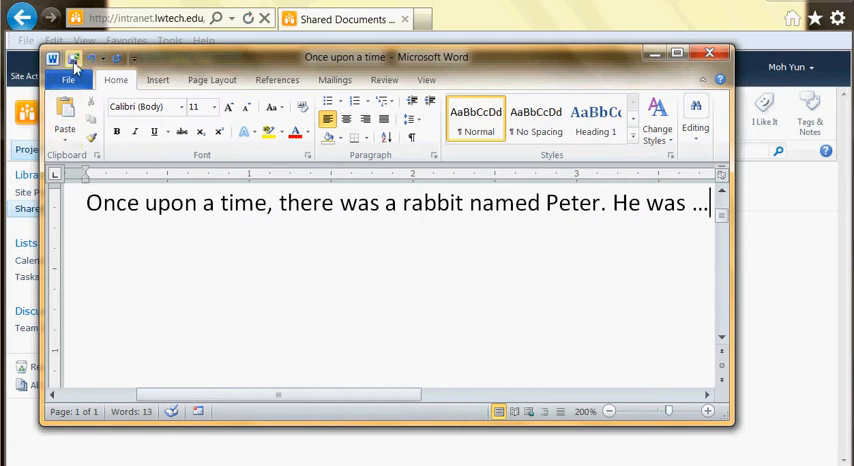
mouse_move(72, 58)
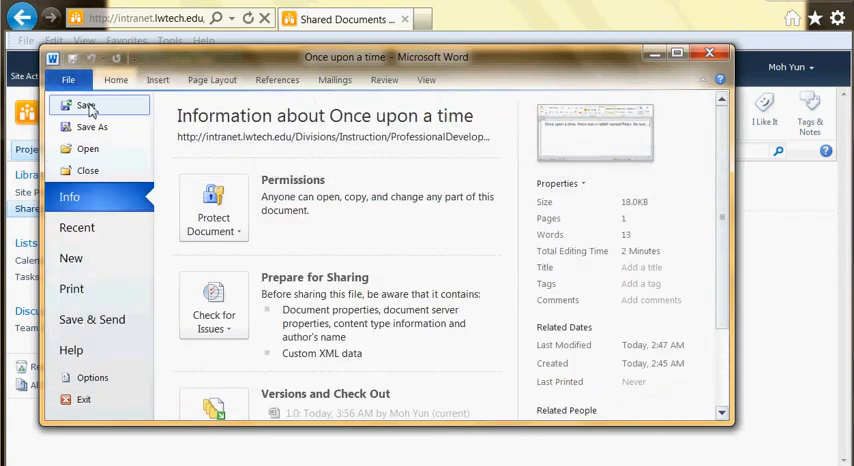
- Save the edited story back to the library from Word's File menu
click(86, 104)
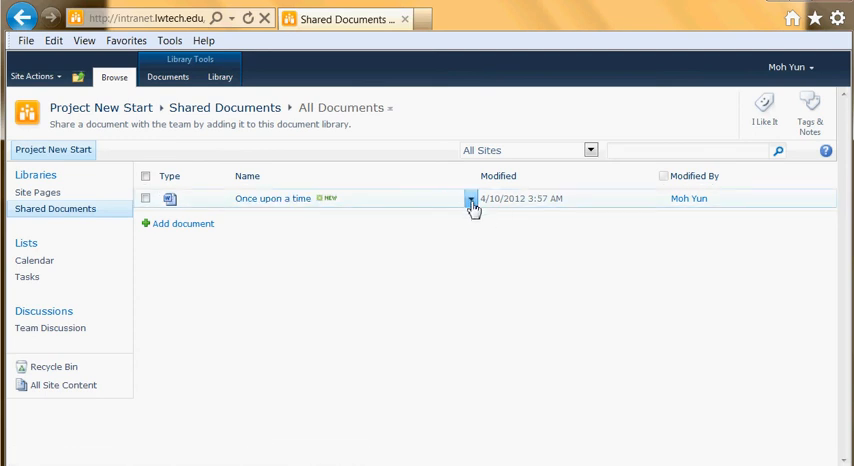
click(470, 198)
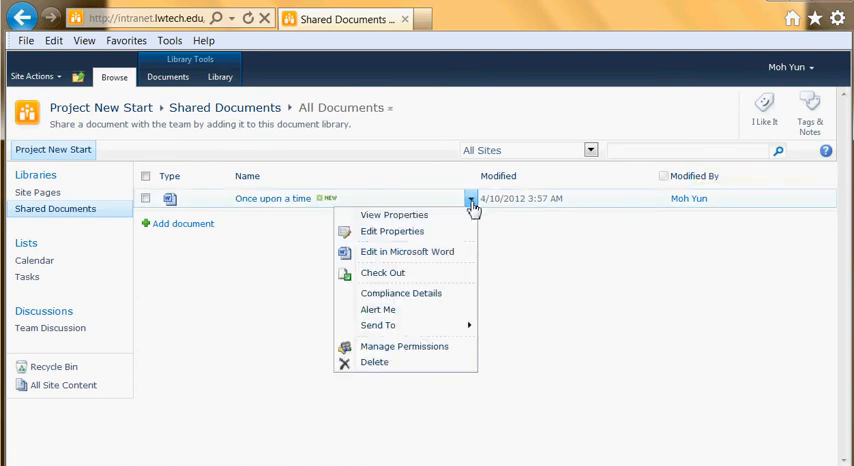
mouse_move(408, 252)
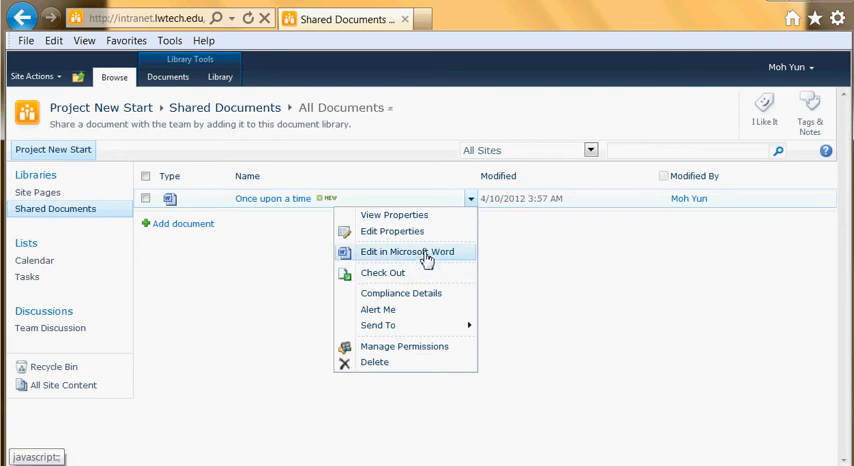
click(406, 252)
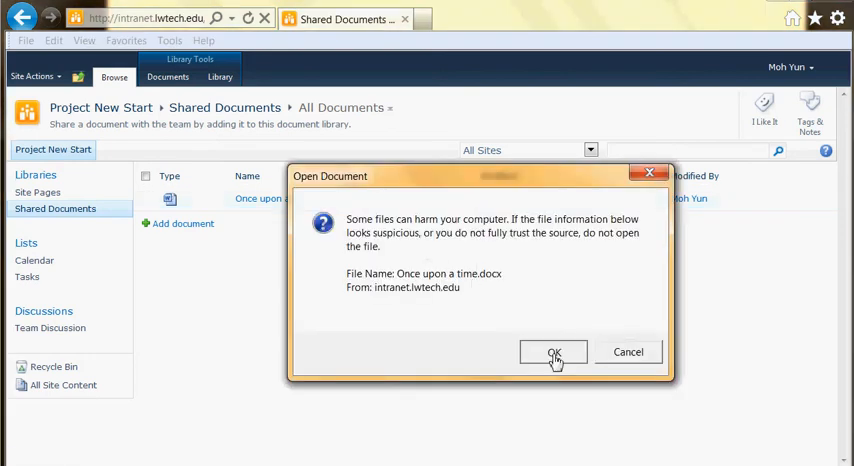
click(554, 352)
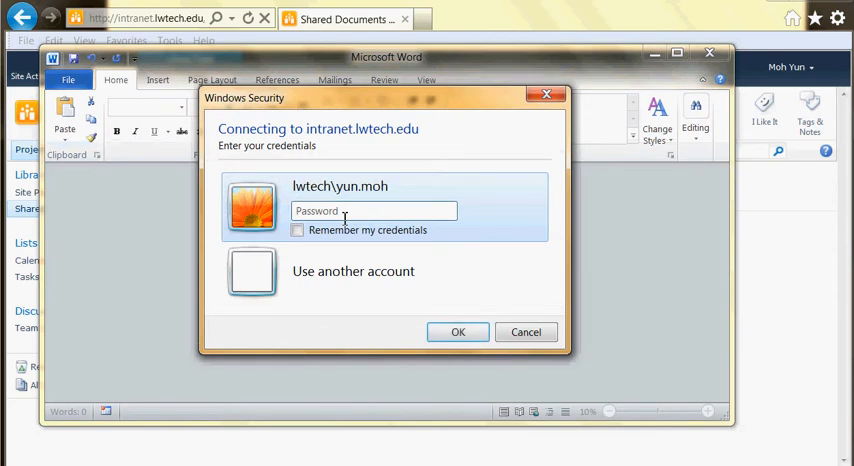
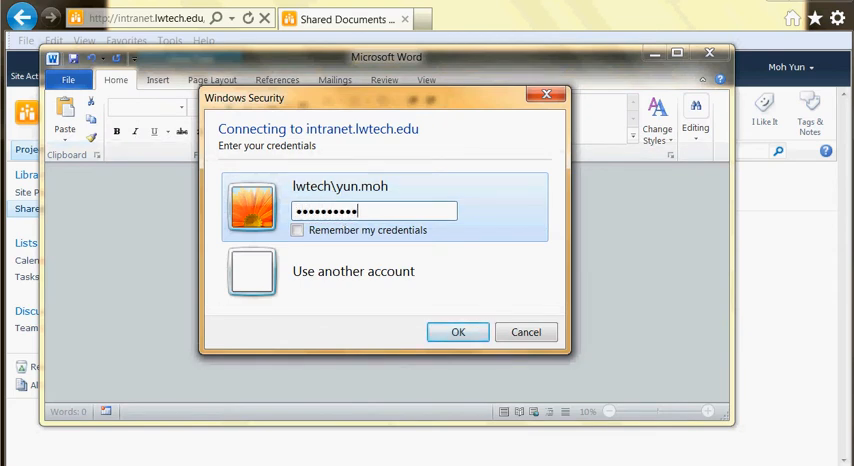
click(458, 332)
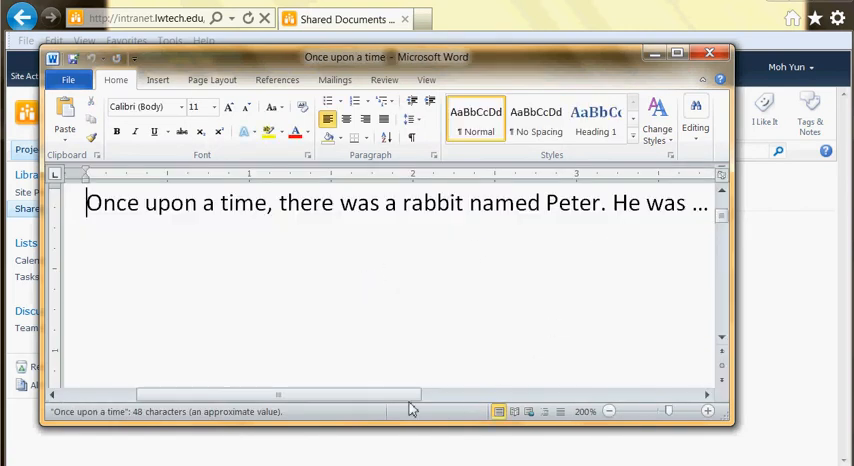
drag(448, 204, 560, 220)
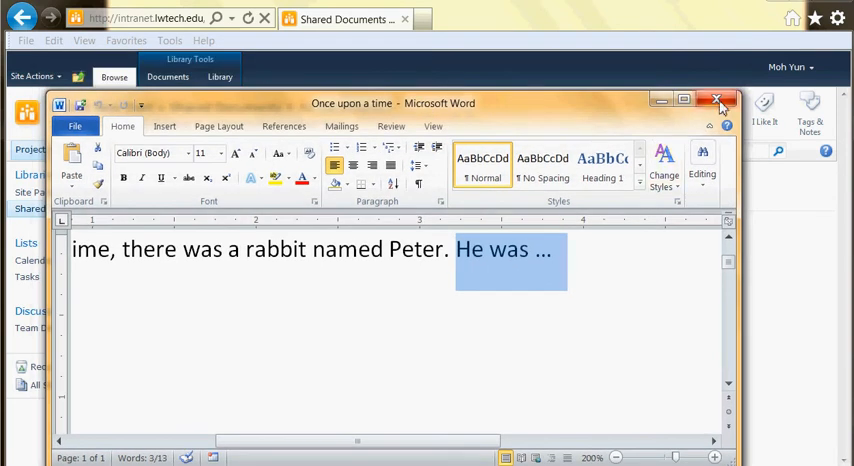
mouse_move(720, 104)
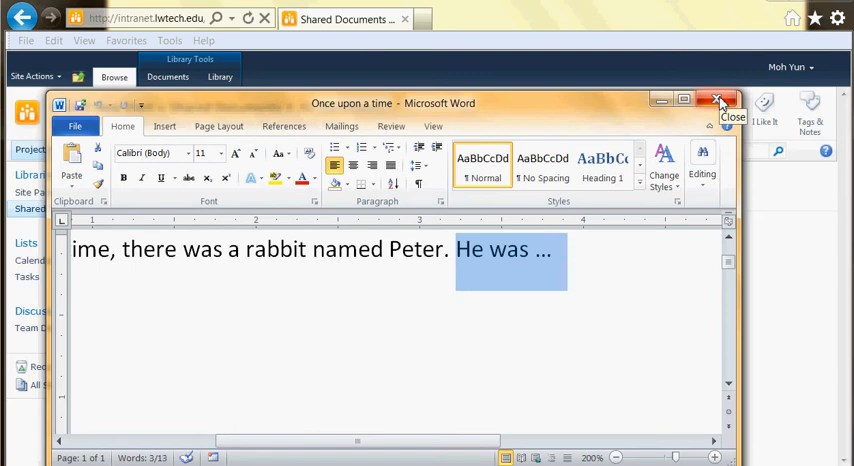
click(718, 100)
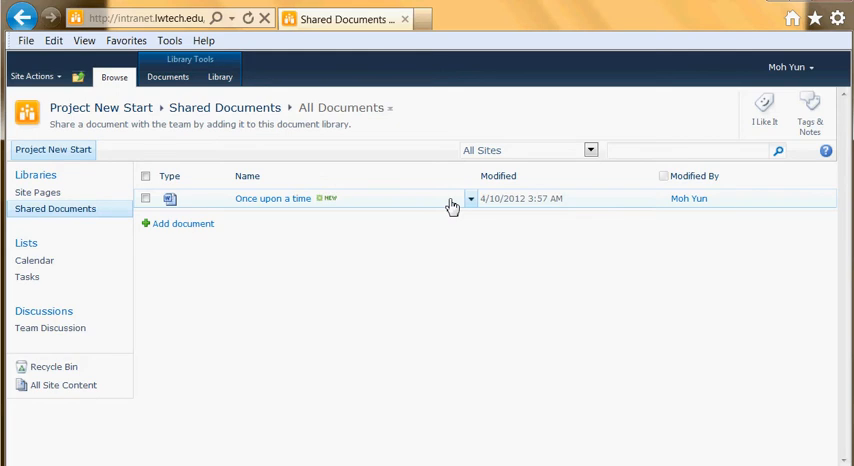
mouse_move(460, 204)
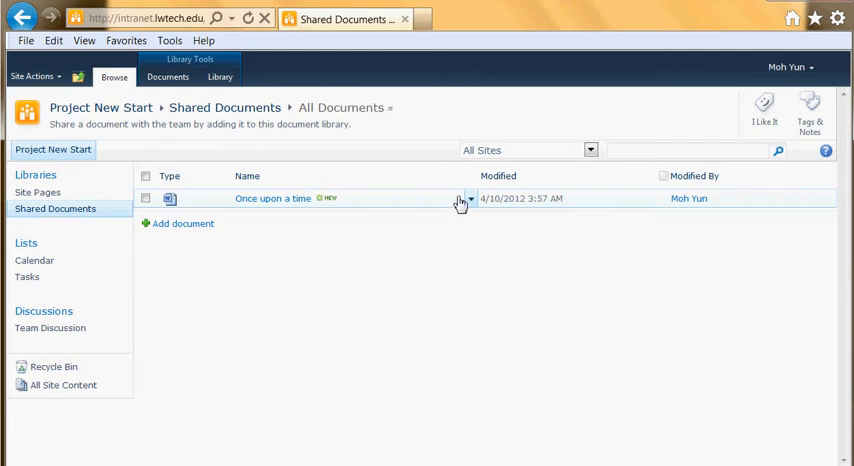
- Check out 'Once upon a time' from its actions menu and confirm the checkout
click(470, 198)
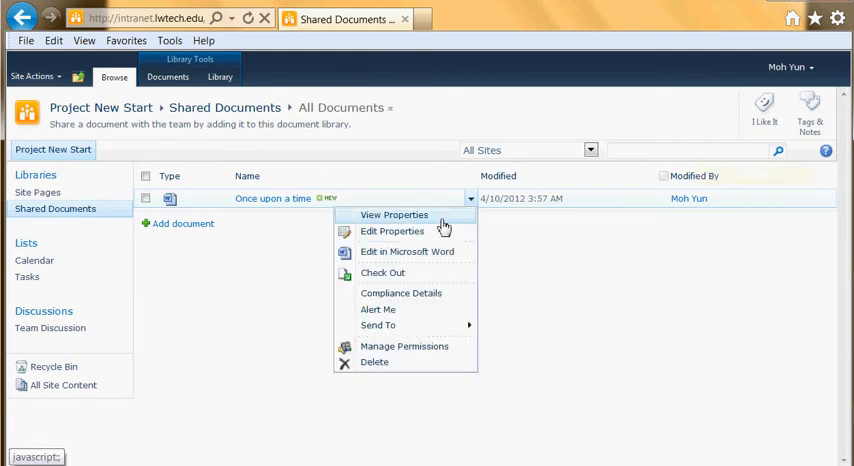
mouse_move(428, 272)
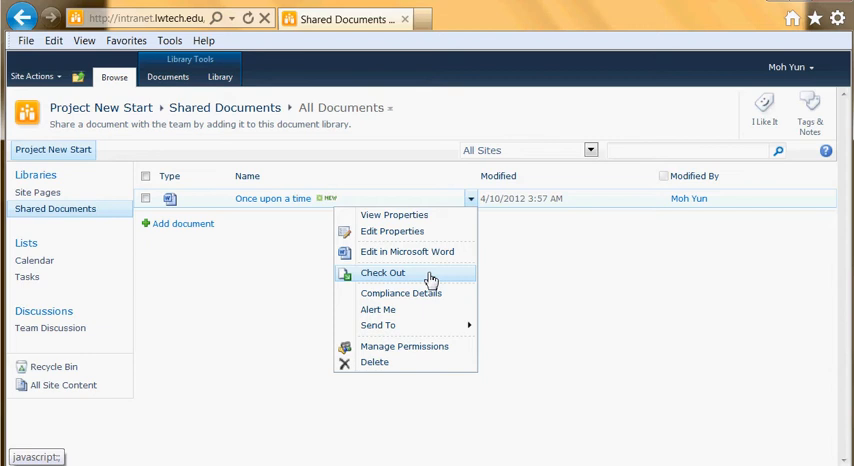
click(382, 272)
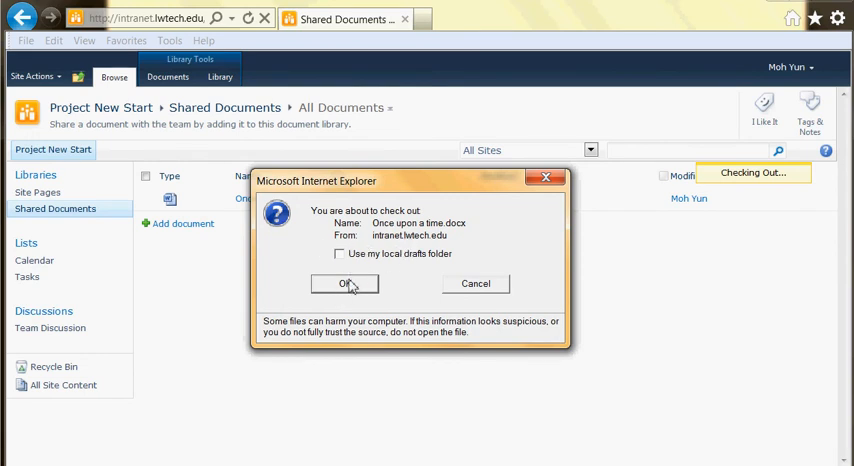
click(344, 284)
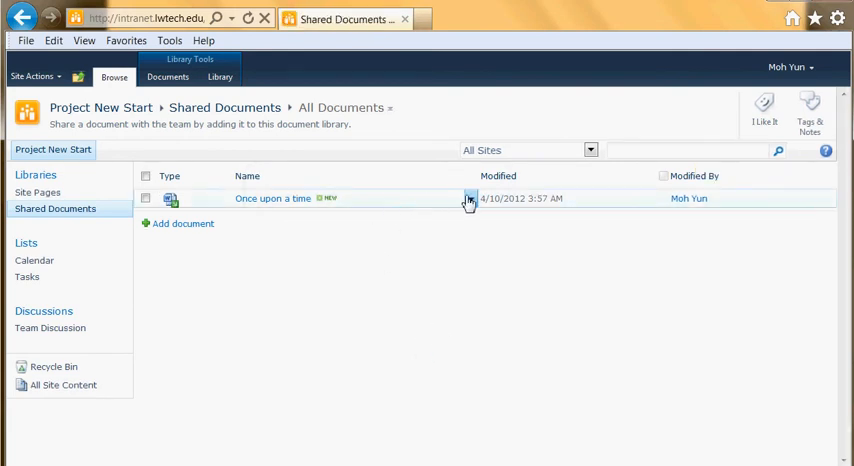
click(470, 198)
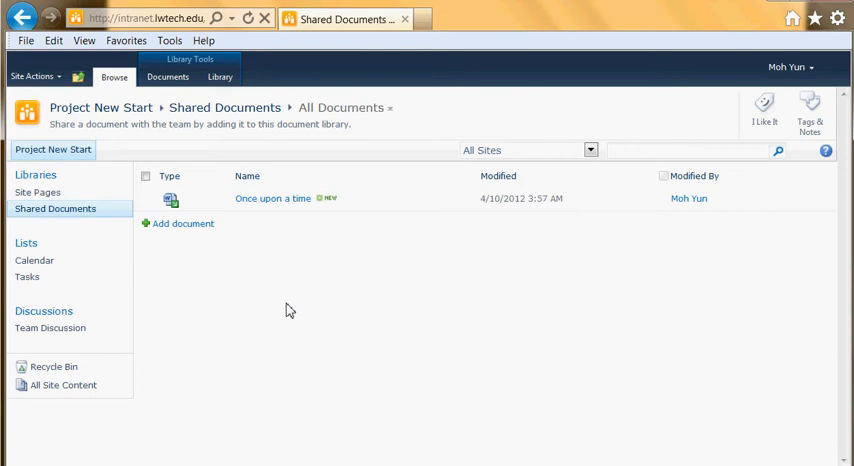
mouse_move(520, 250)
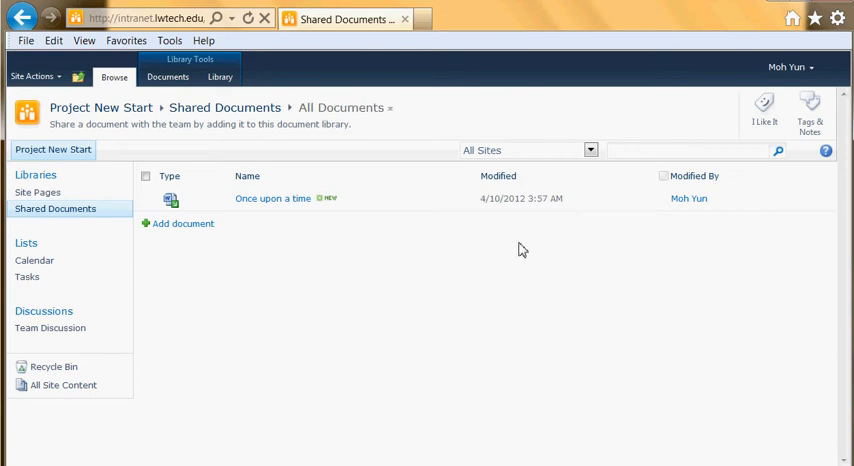
mouse_move(466, 200)
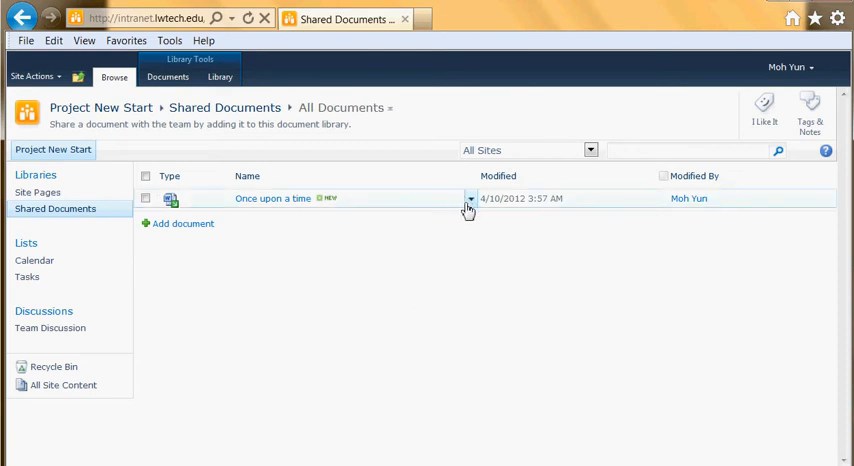
- Reopen the checked-out story in Word, accepting the file warning and signing in
click(144, 198)
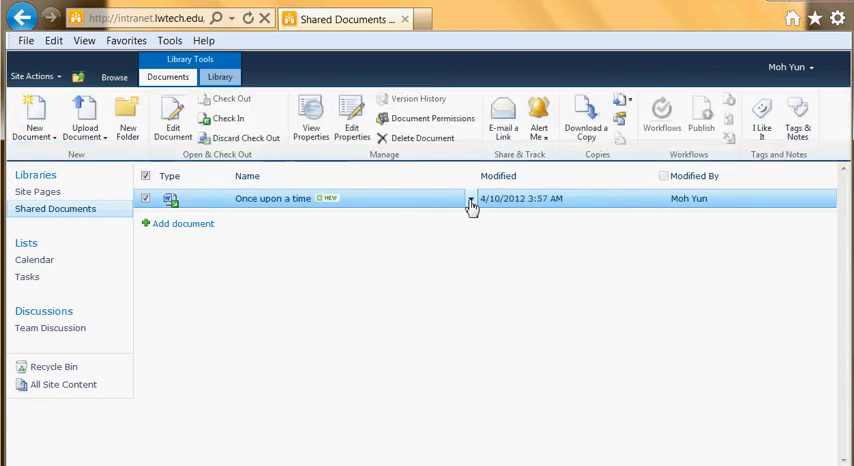
click(470, 198)
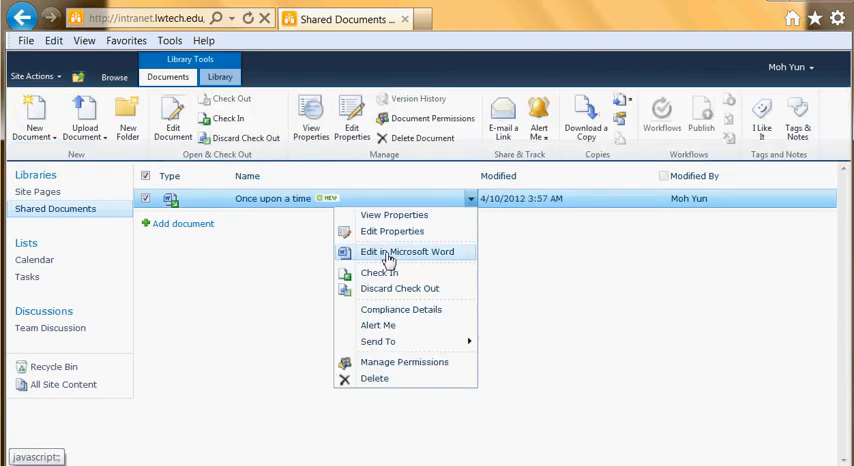
click(408, 252)
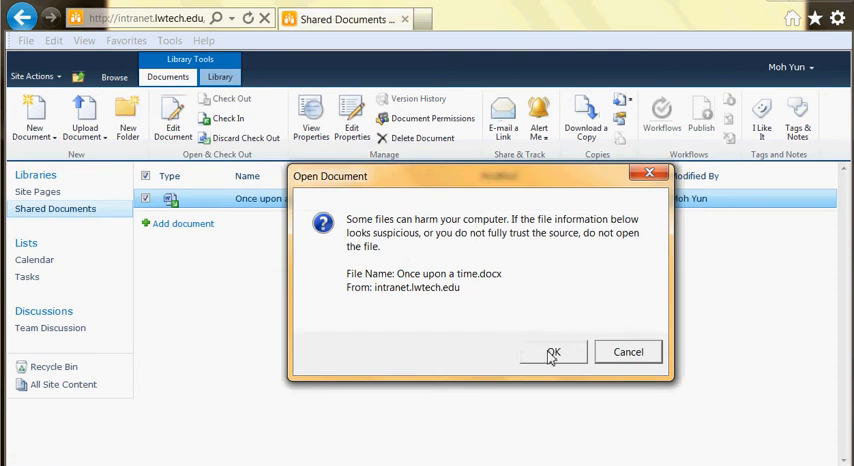
click(552, 352)
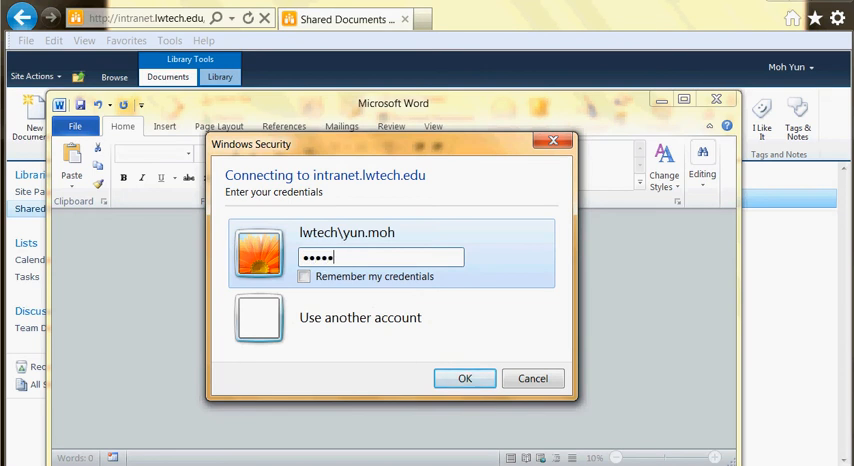
click(464, 378)
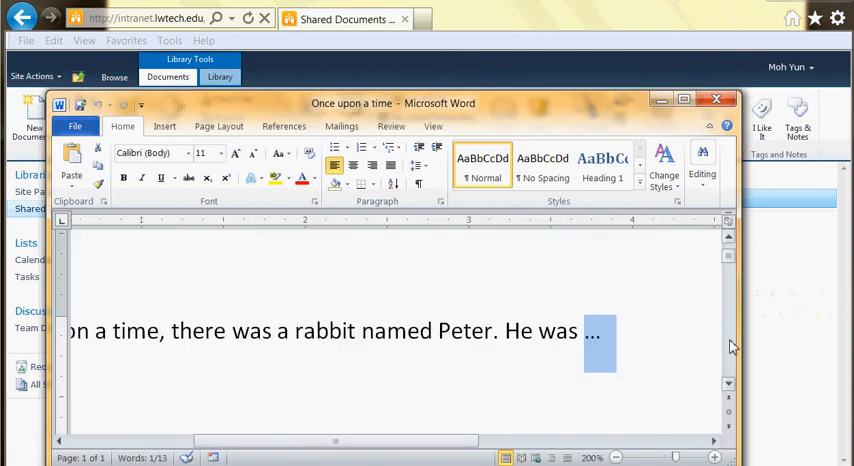
- Complete the last sentence to read 'He was a very happy boy.'
text(a v)
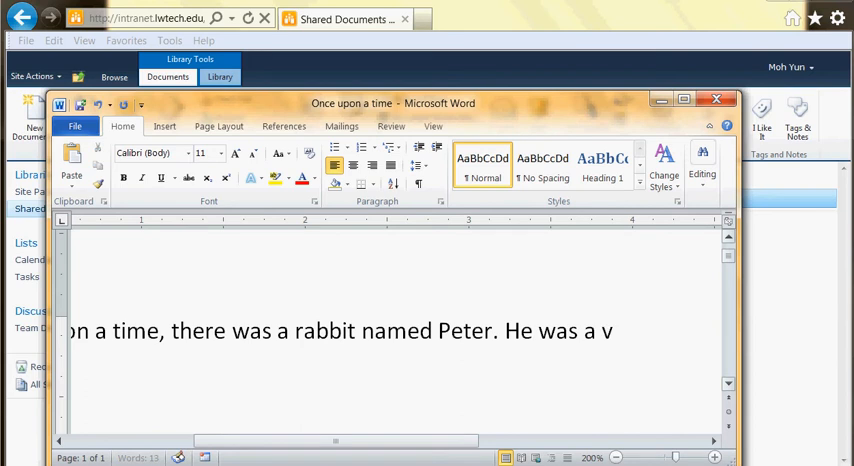
text(ery happy boy.)
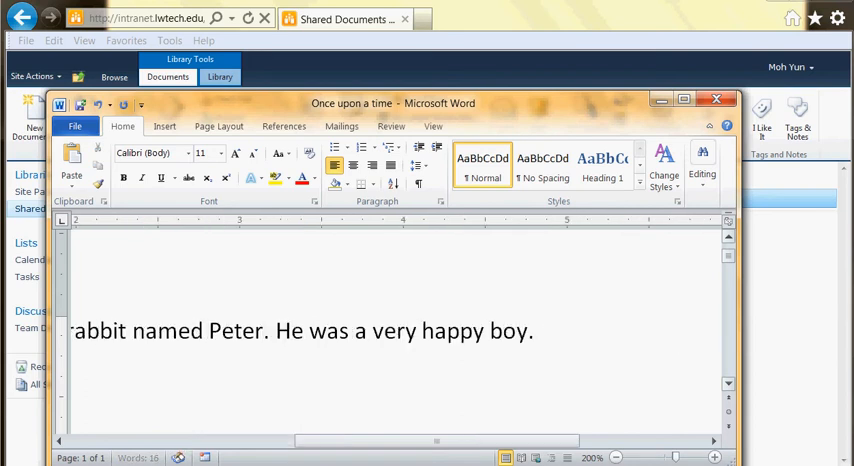
click(536, 332)
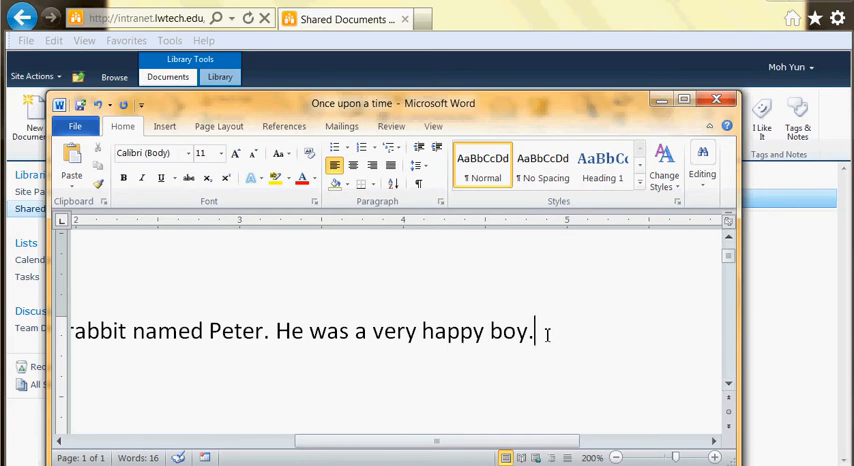
mouse_move(80, 104)
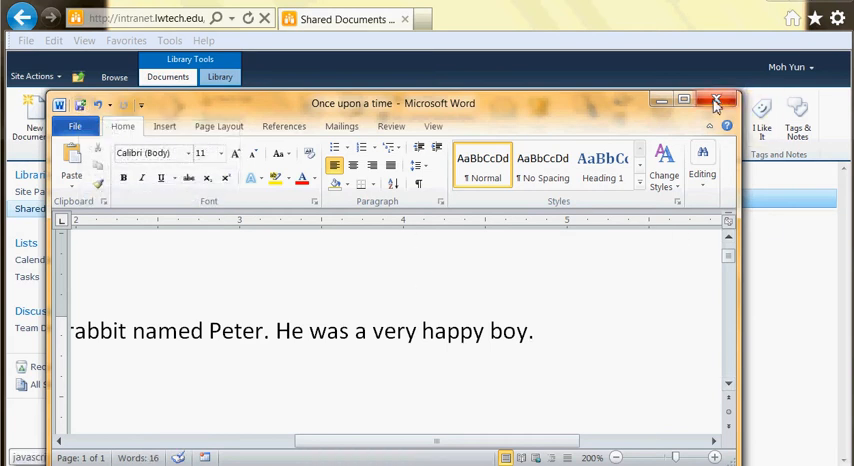
- Close Word and check the story in with version comment 'I added a sentence'
click(716, 100)
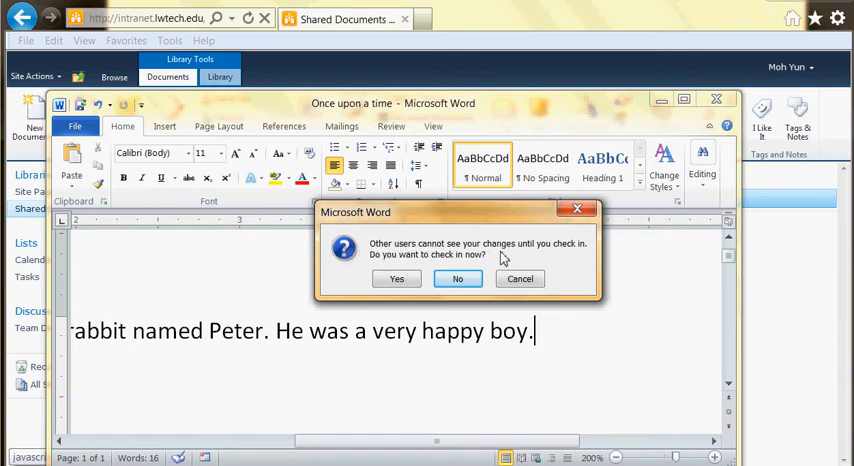
mouse_move(576, 252)
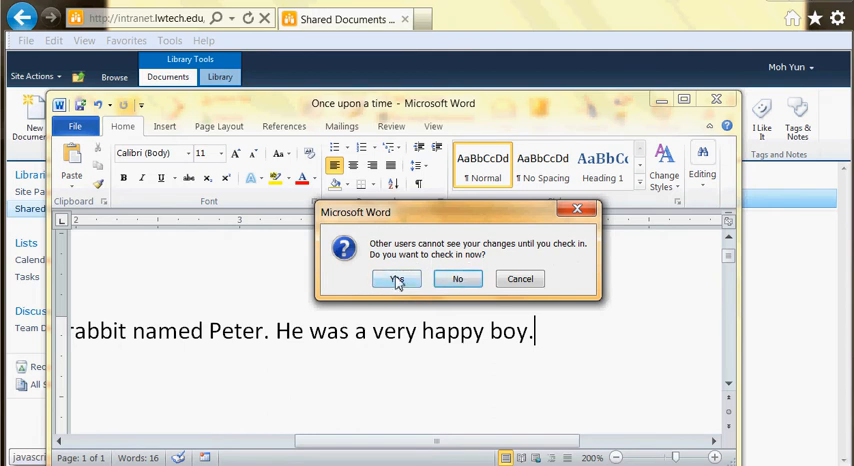
click(396, 278)
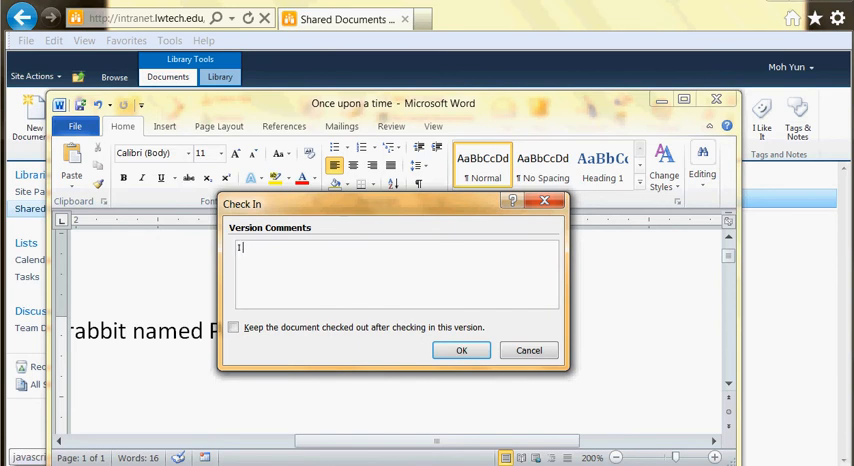
text(I added)
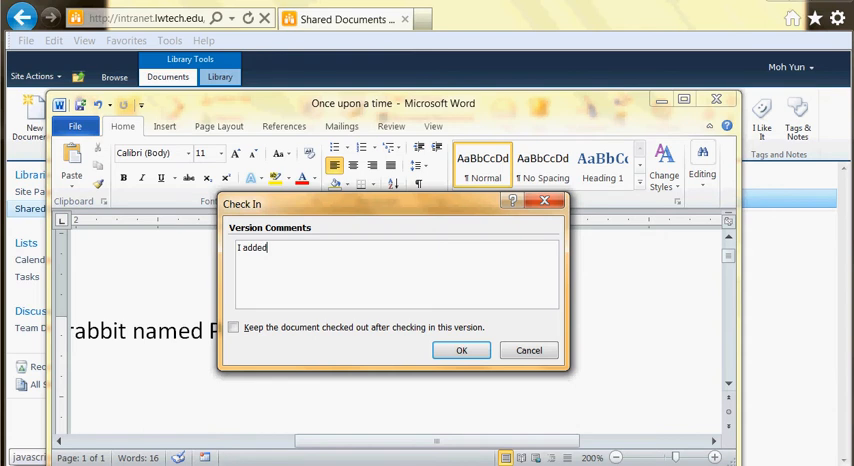
text(a sen)
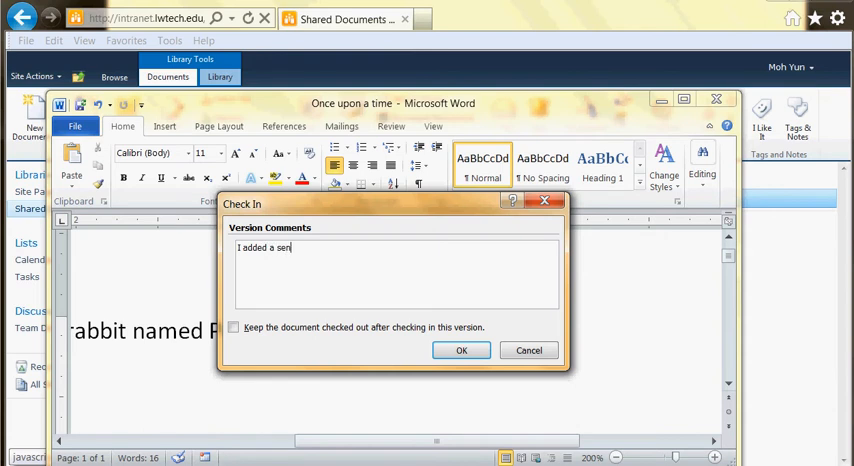
text(tence)
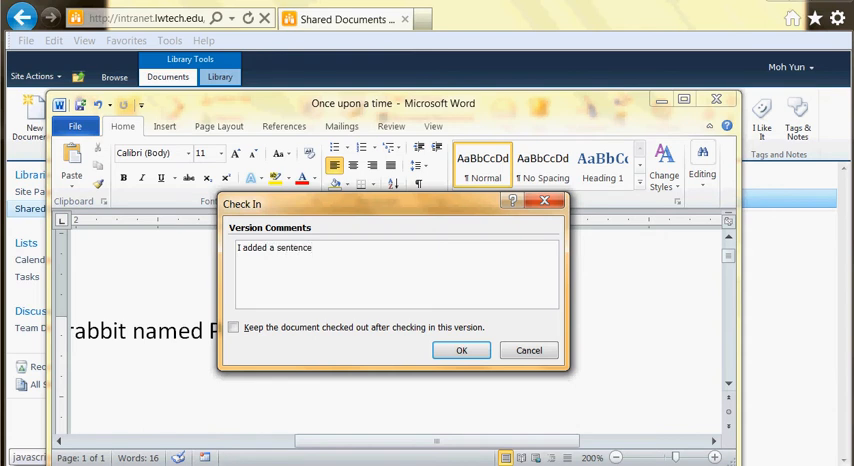
click(462, 350)
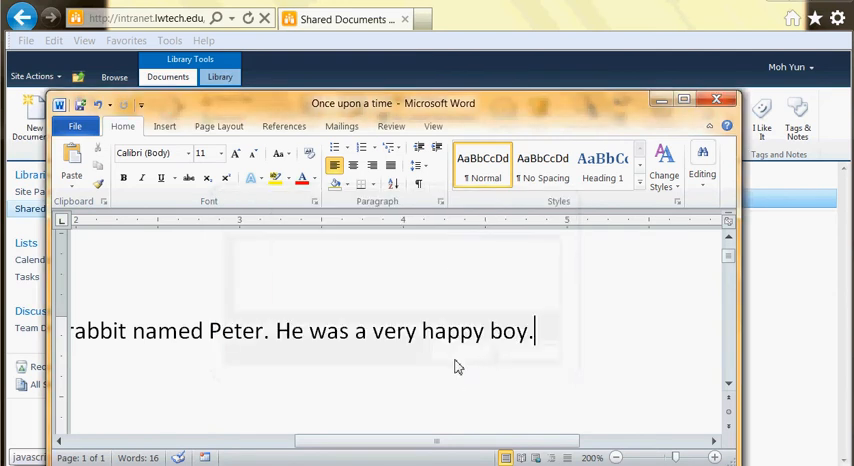
click(716, 100)
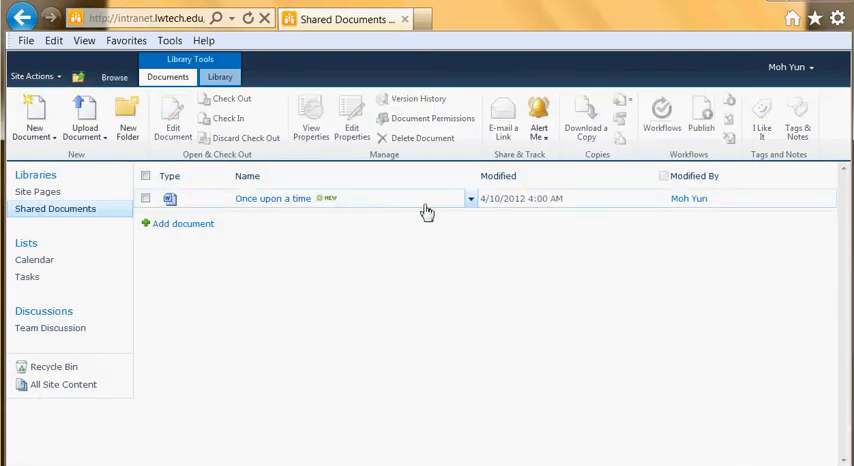
- Deselect the Once upon a time document and return to the Browse view with the breadcrumb
click(470, 198)
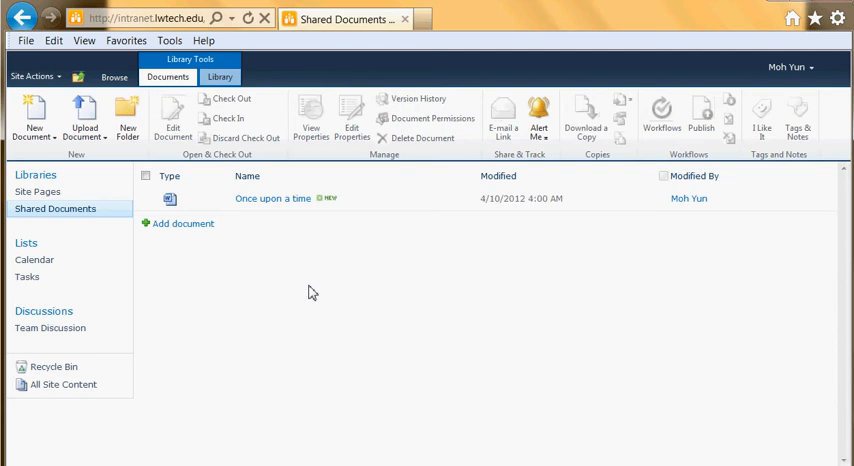
mouse_move(272, 200)
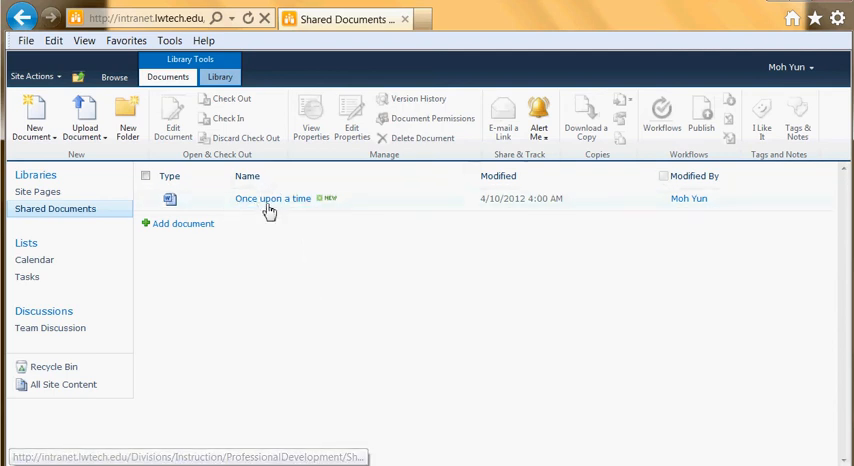
mouse_move(128, 254)
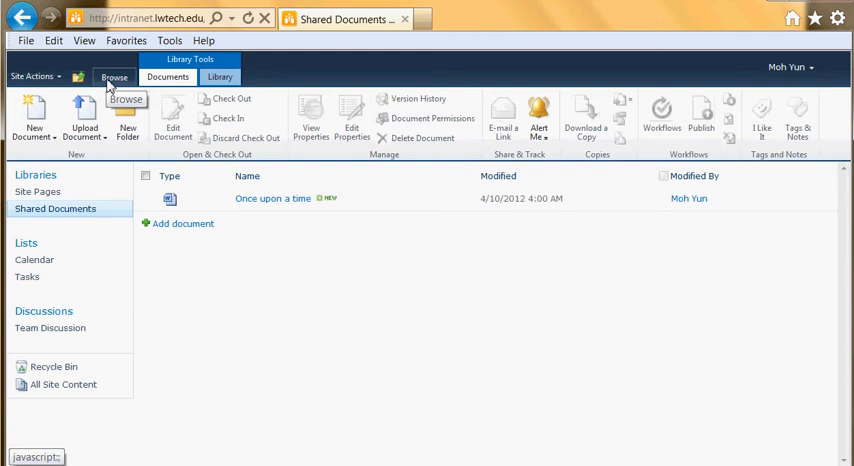
click(114, 76)
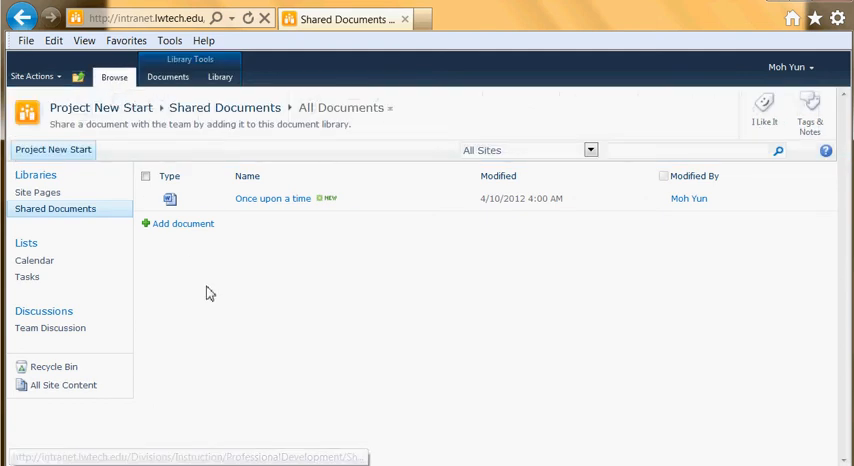
mouse_move(100, 108)
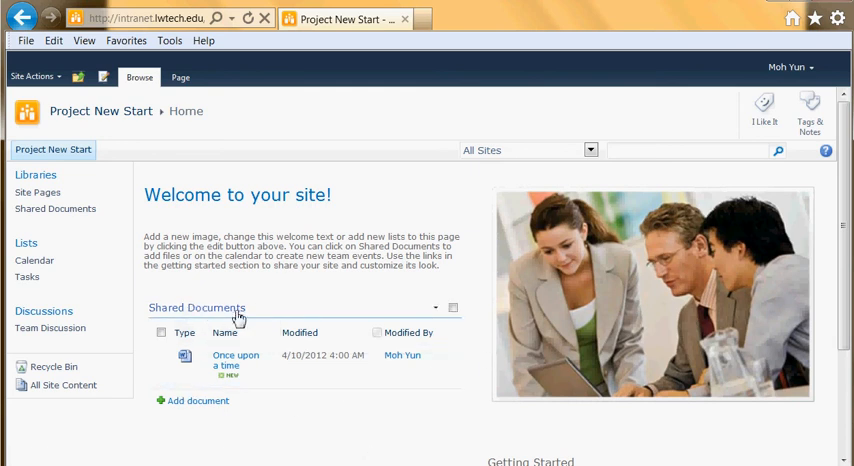
mouse_move(196, 308)
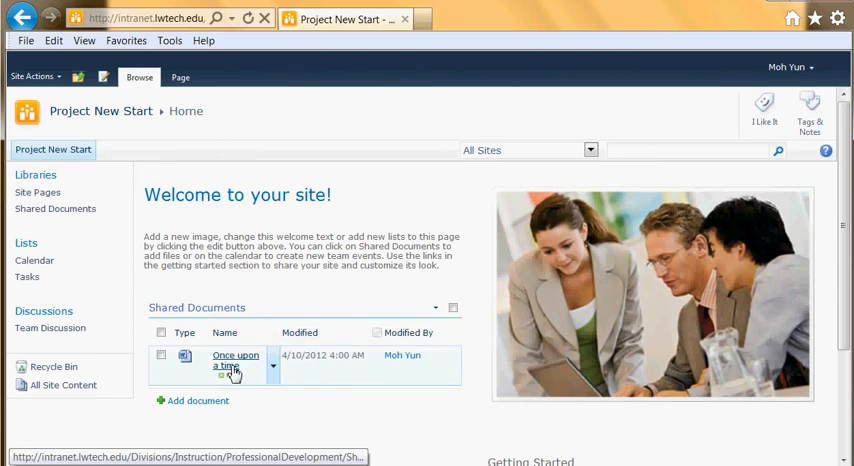
- Scroll the home page and dismiss the Once upon a time document's action menu
scroll(down, 3)
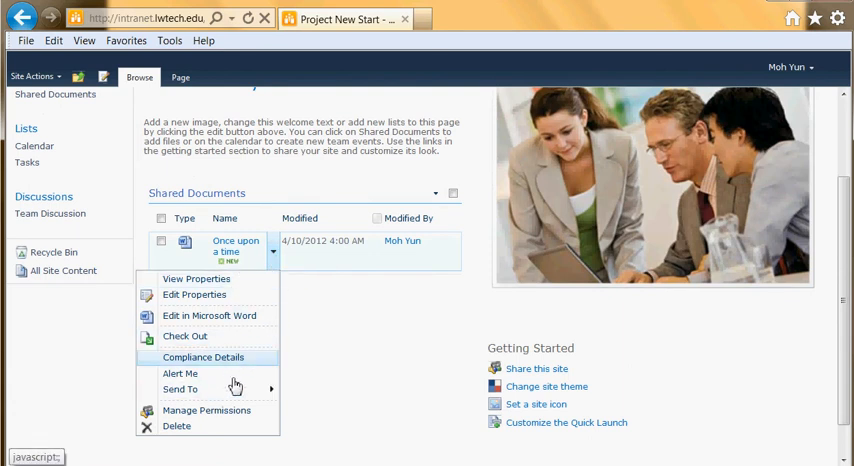
mouse_move(180, 372)
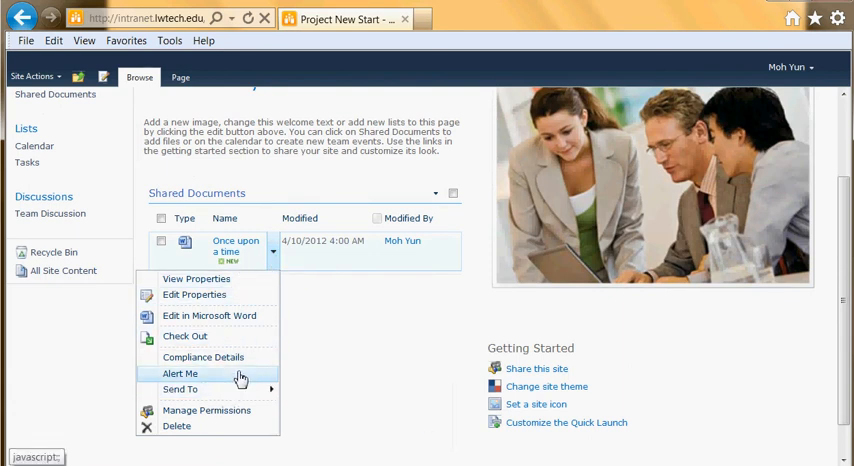
click(334, 344)
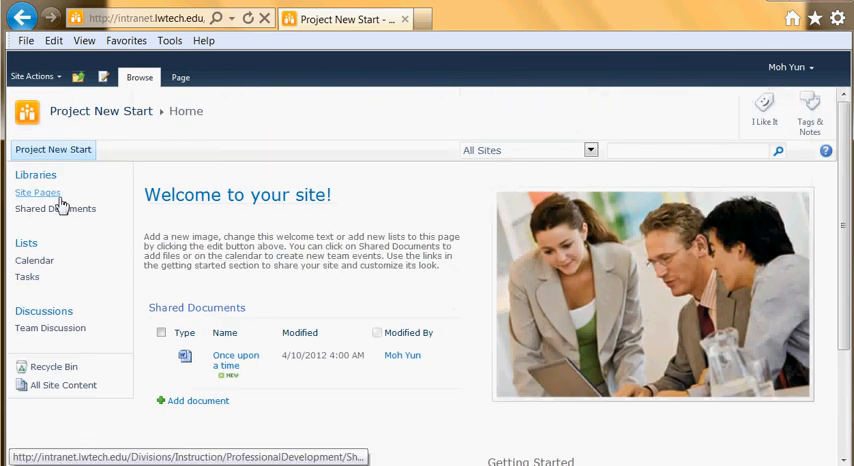
mouse_move(56, 208)
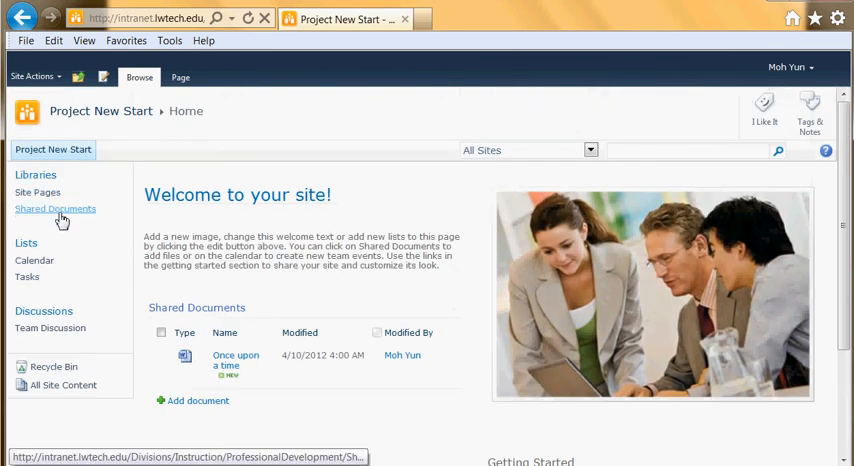
- Open the Shared Documents library from the Quick Launch
click(56, 208)
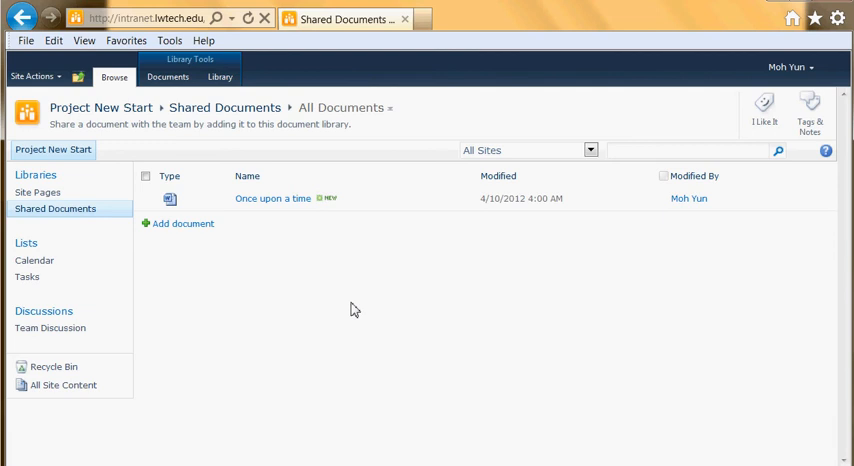
mouse_move(56, 208)
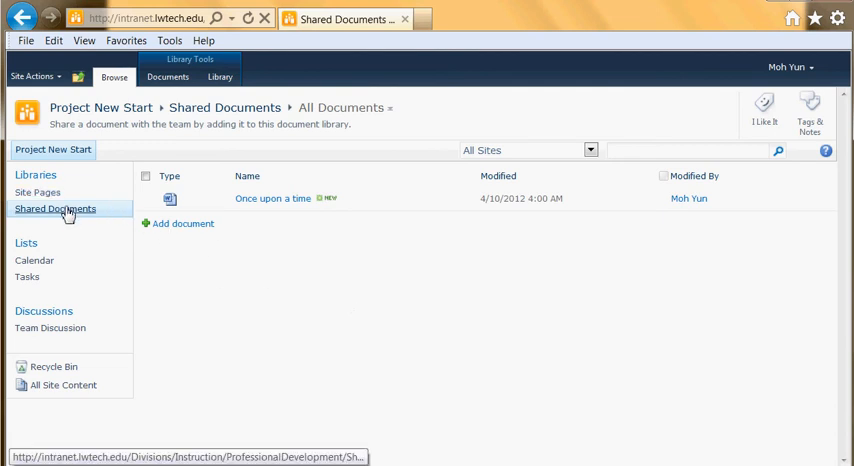
mouse_move(248, 248)
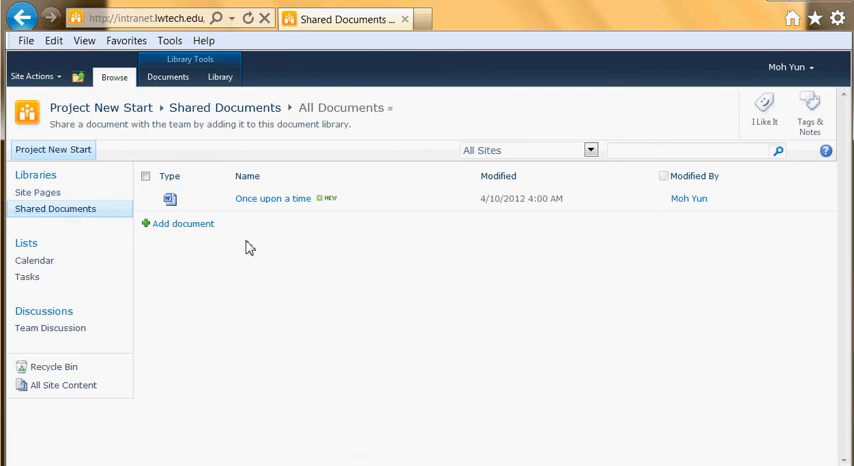
mouse_move(264, 288)
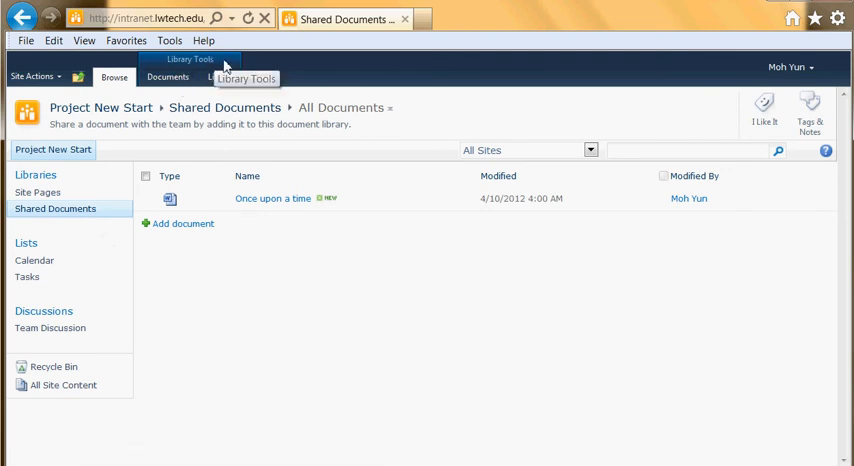
mouse_move(220, 76)
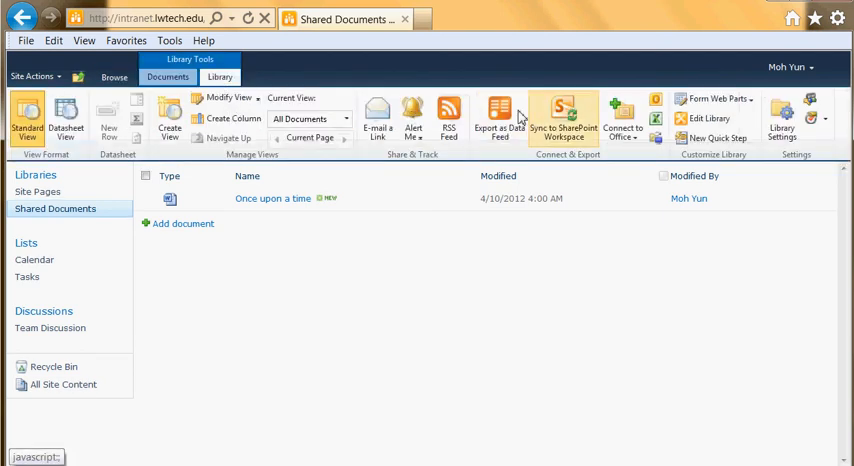
mouse_move(784, 128)
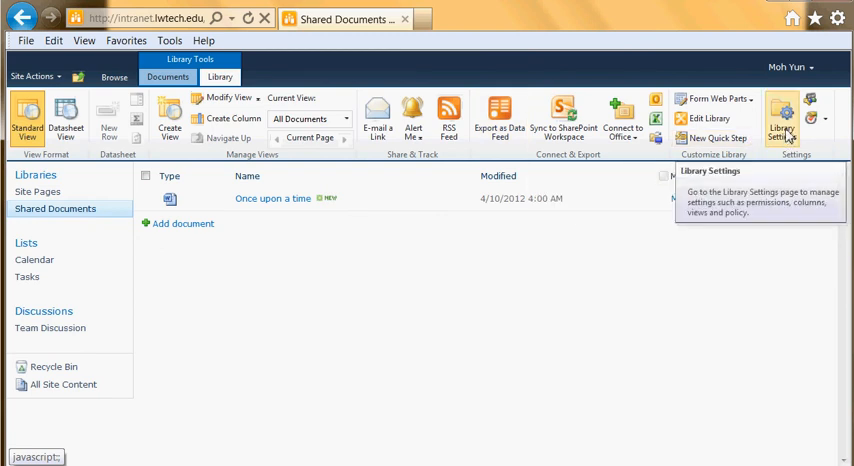
- Open the Document Library Settings page and go into Versioning settings
click(782, 120)
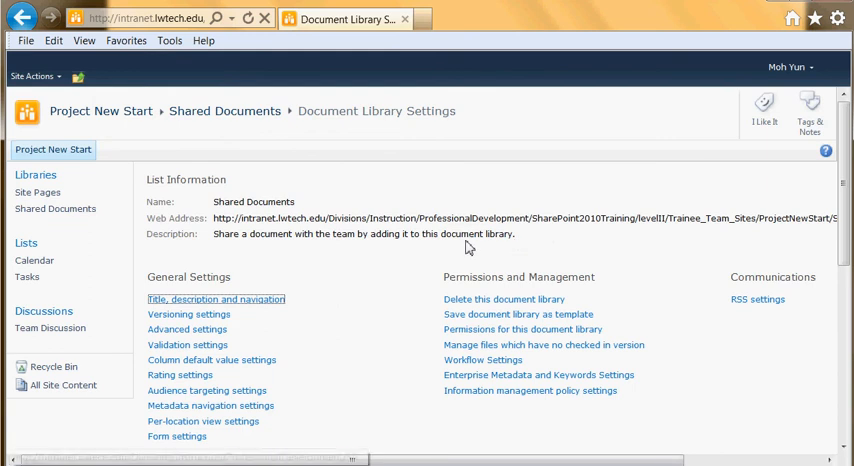
mouse_move(364, 288)
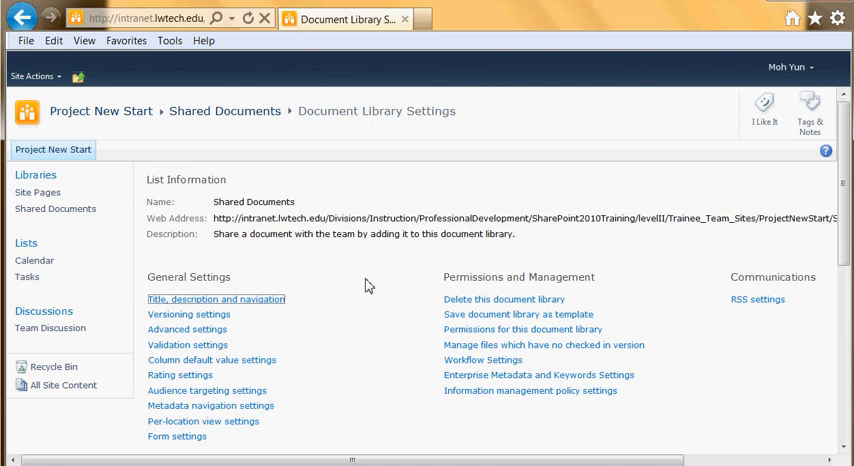
mouse_move(360, 232)
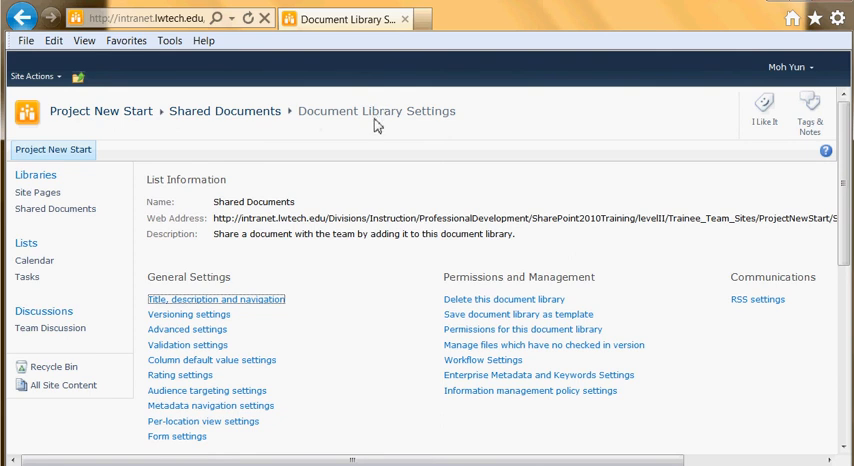
mouse_move(378, 124)
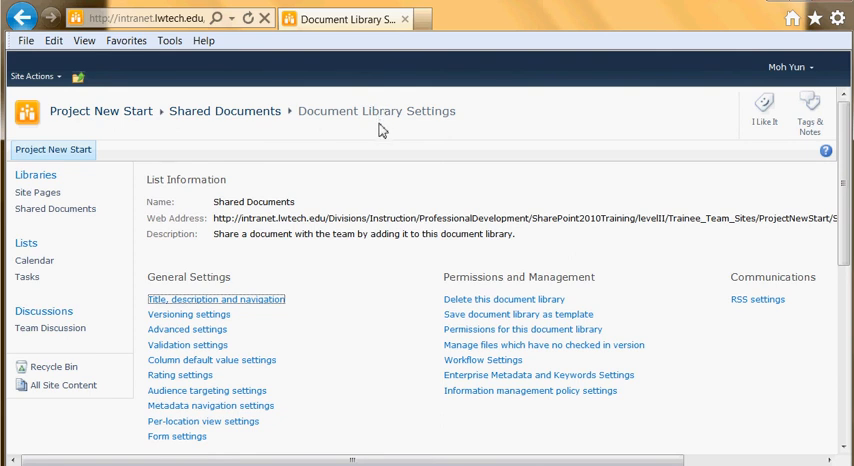
mouse_move(444, 128)
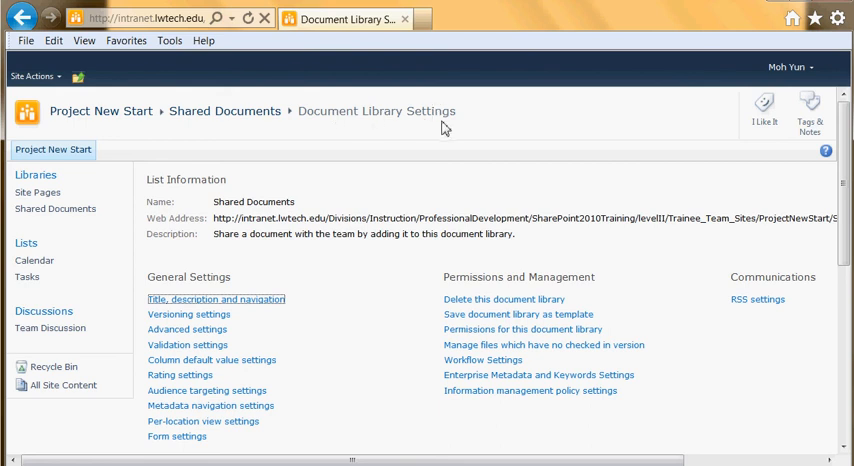
mouse_move(338, 320)
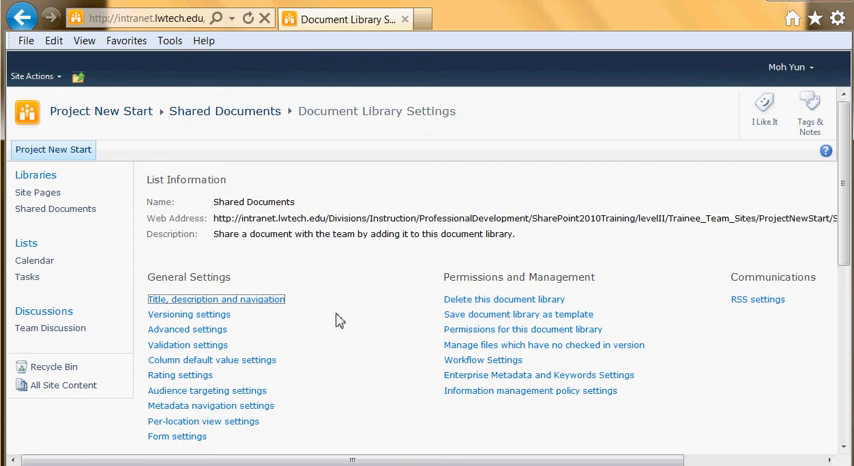
mouse_move(338, 320)
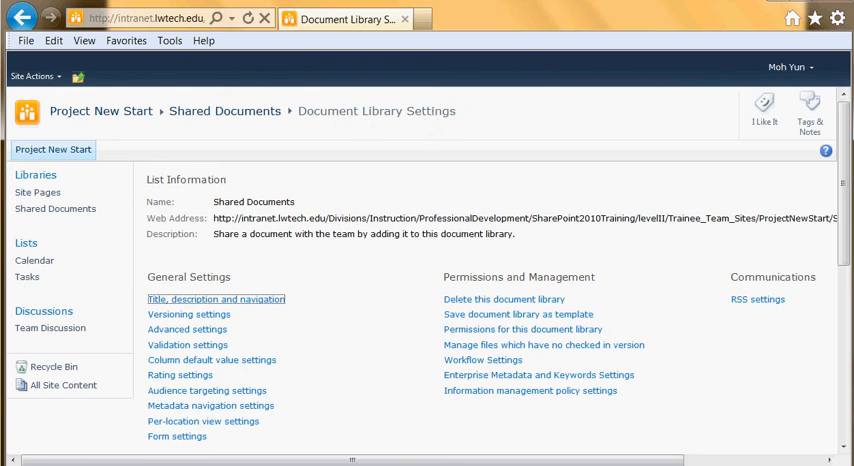
scroll(down, 3)
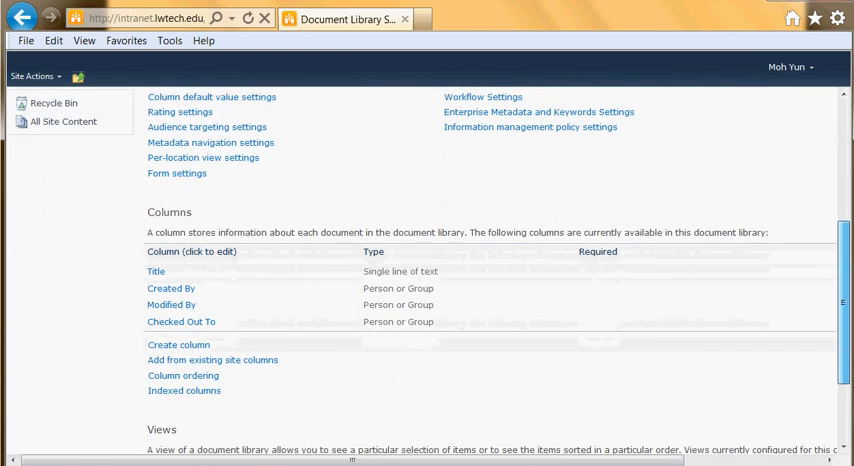
scroll(up, 3)
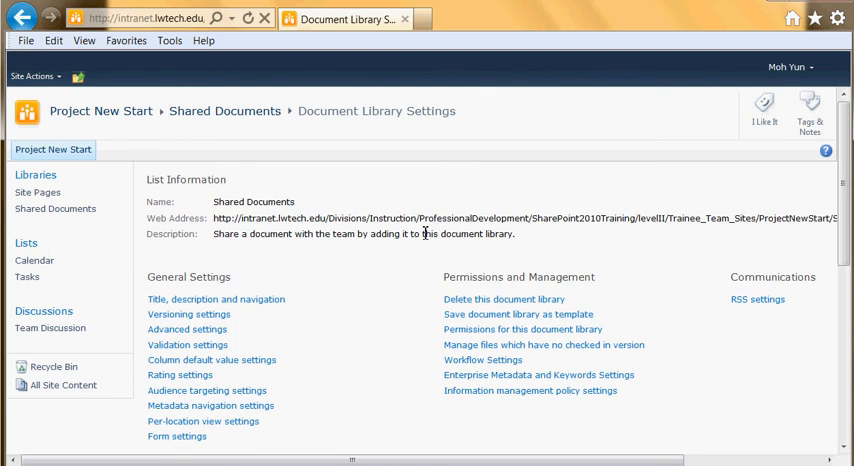
mouse_move(424, 218)
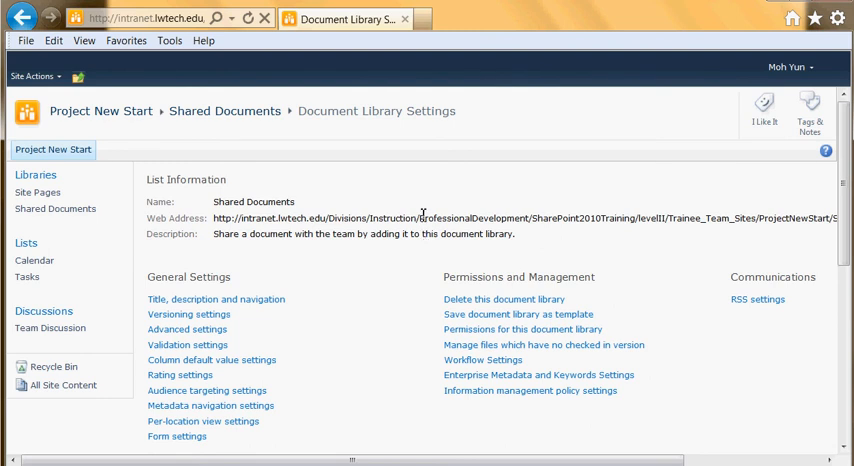
mouse_move(414, 124)
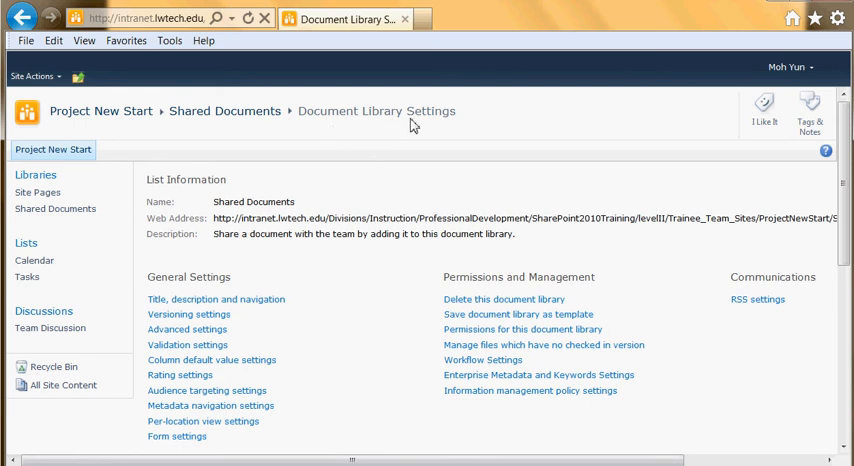
mouse_move(240, 324)
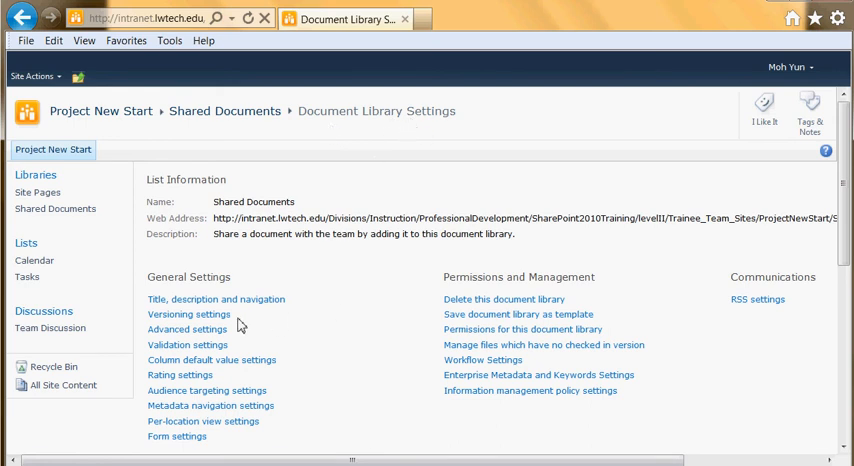
mouse_move(188, 314)
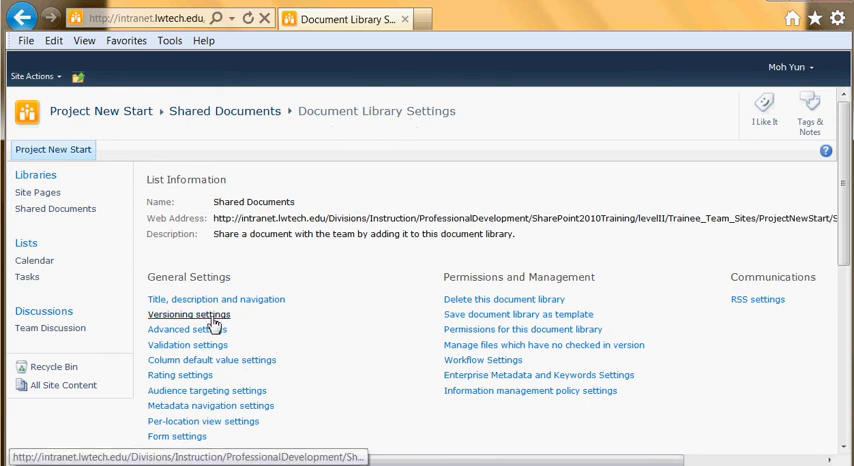
click(188, 314)
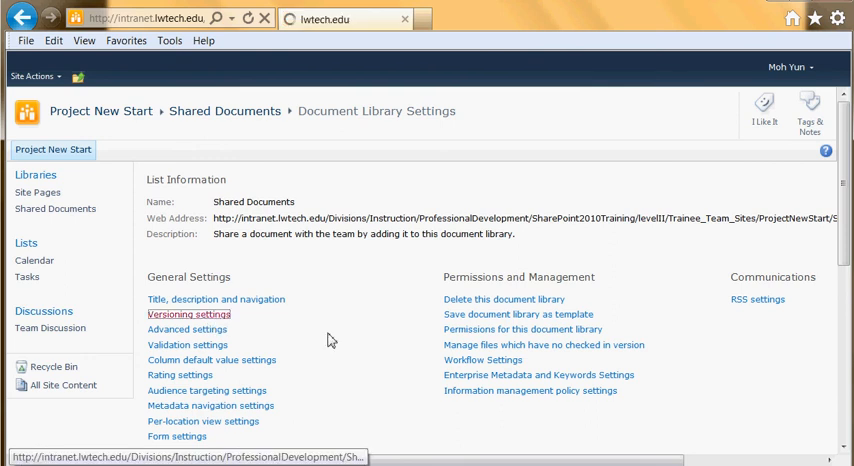
- Set the library to create major and minor (draft) versions
click(188, 314)
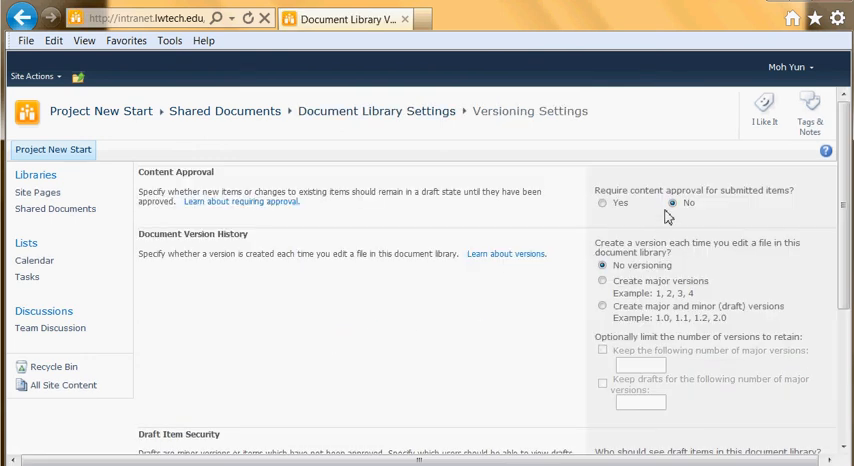
scroll(down, 3)
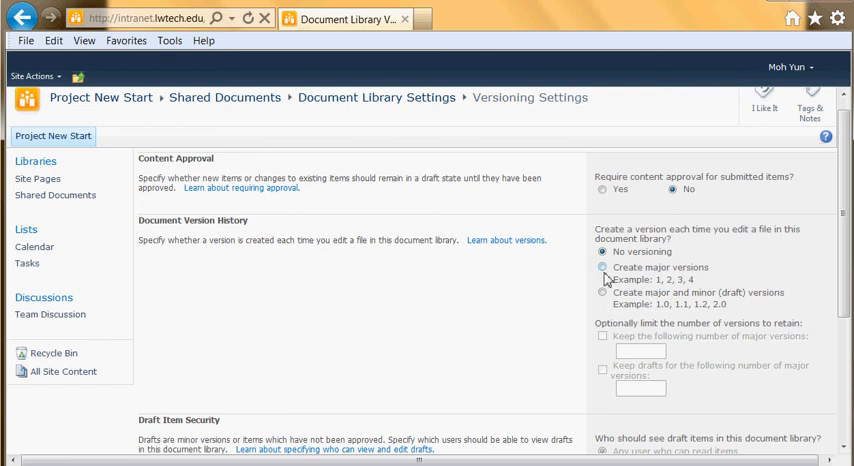
click(602, 292)
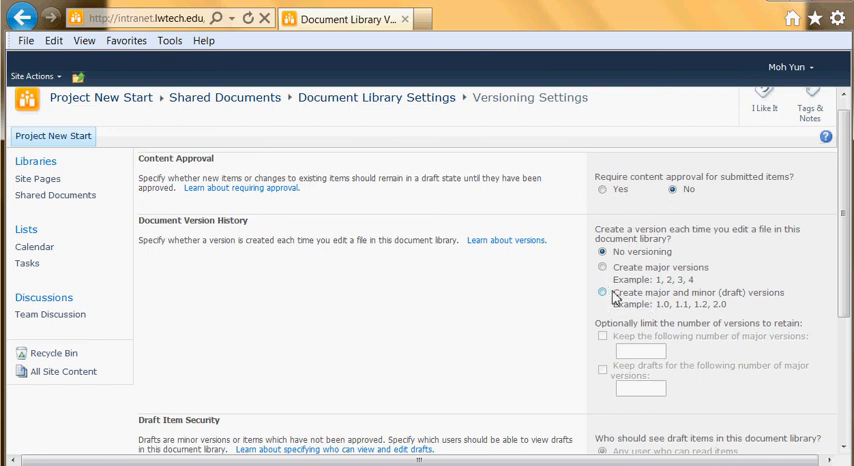
click(602, 292)
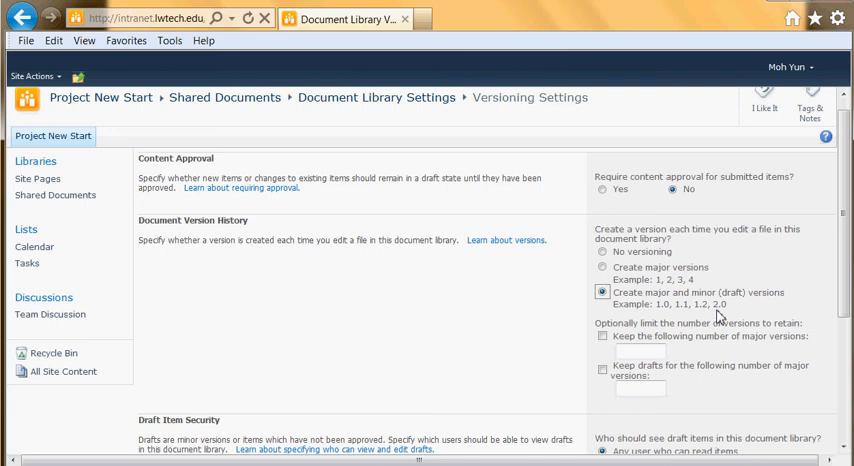
mouse_move(728, 308)
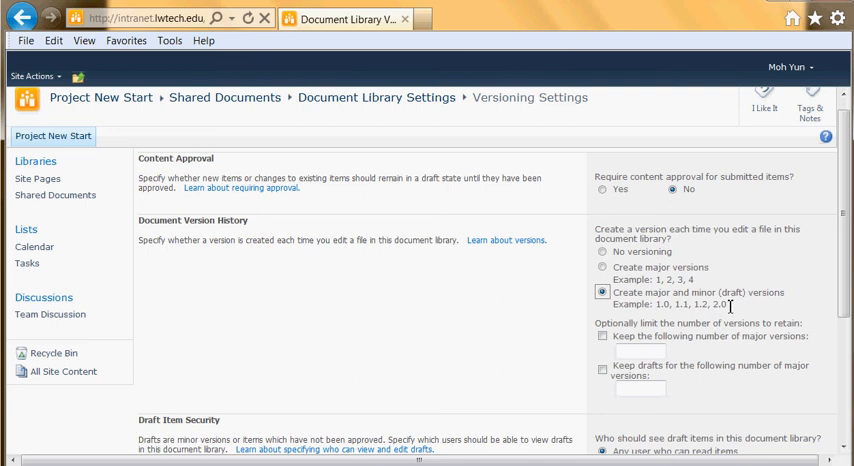
mouse_move(728, 316)
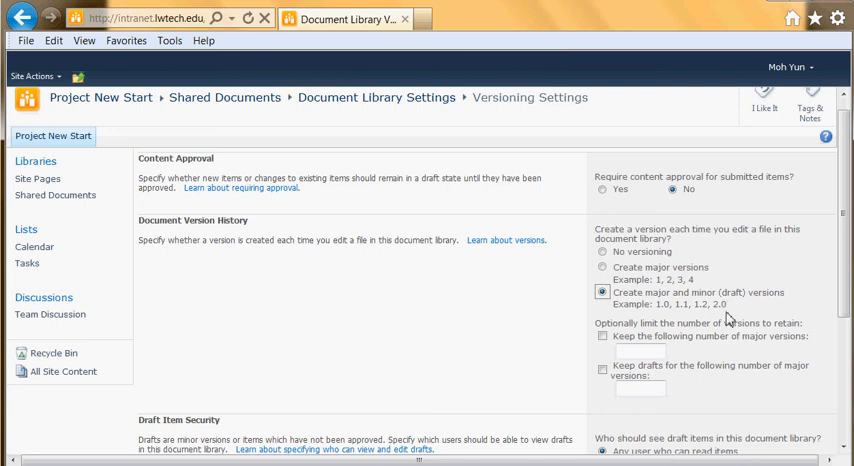
mouse_move(818, 304)
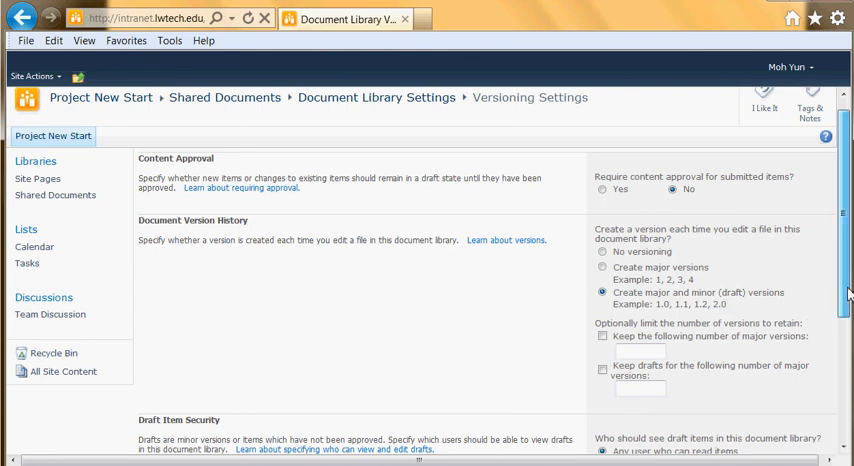
- Set Require Check Out to Yes and save the versioning settings
scroll(down, 3)
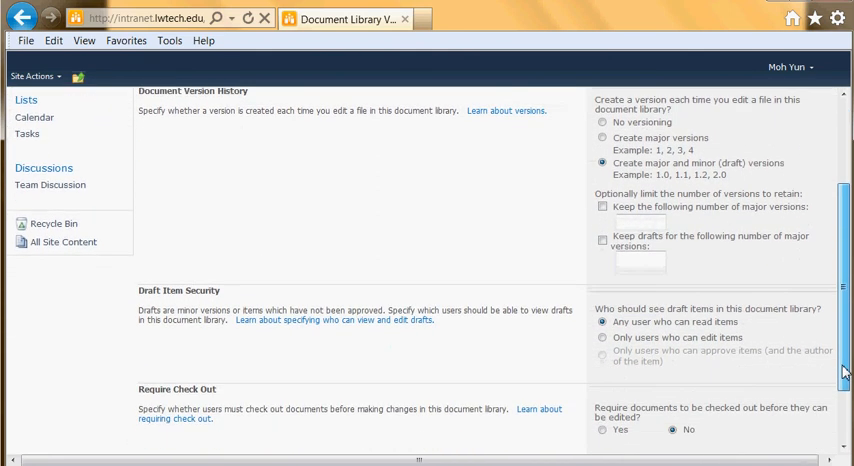
scroll(down, 3)
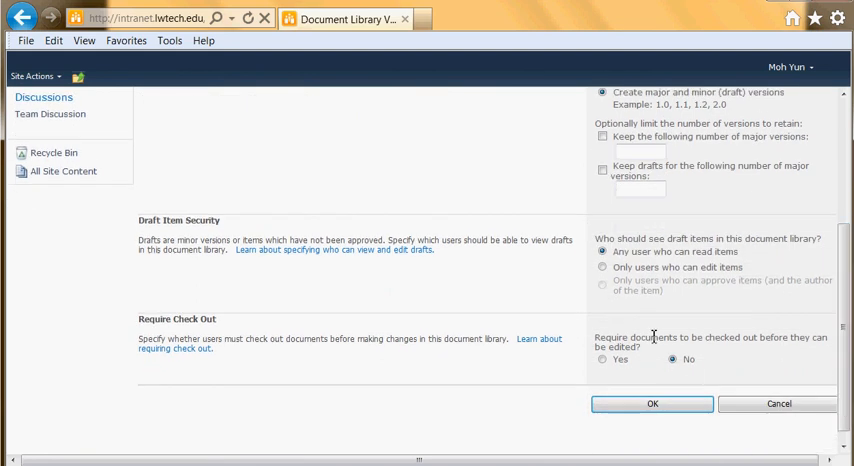
click(604, 268)
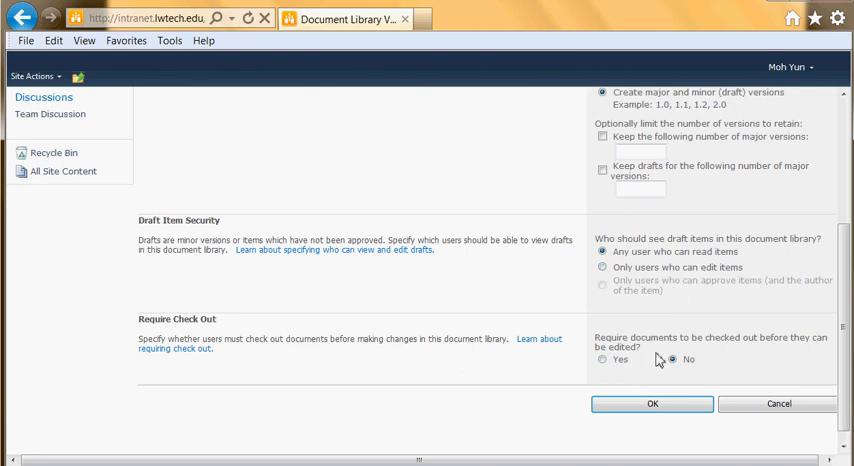
mouse_move(786, 360)
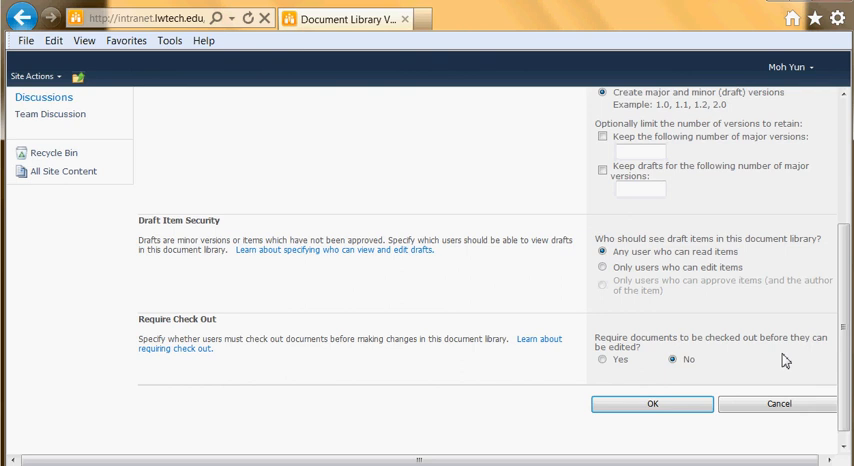
mouse_move(644, 350)
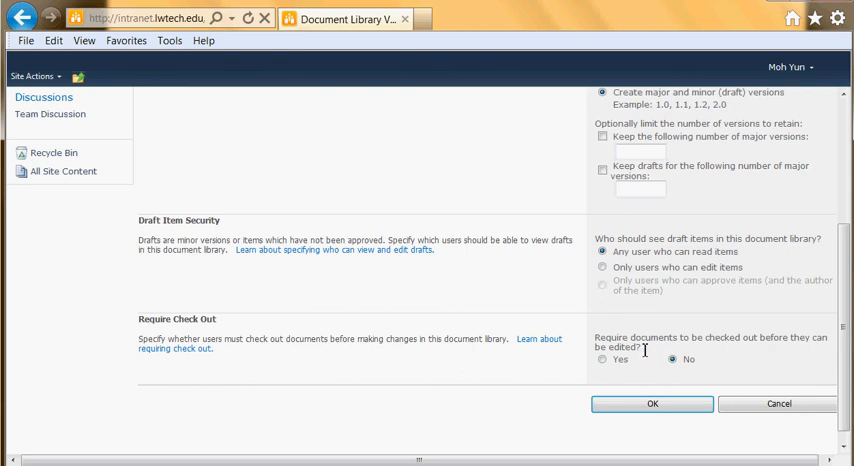
click(602, 360)
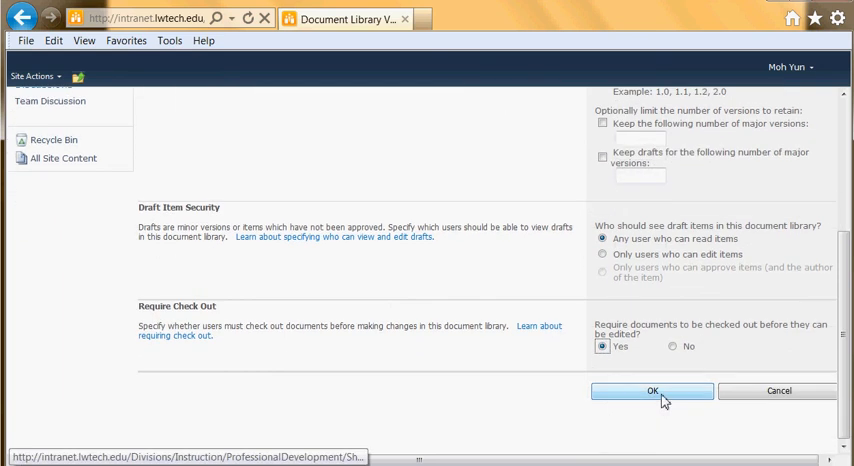
click(652, 390)
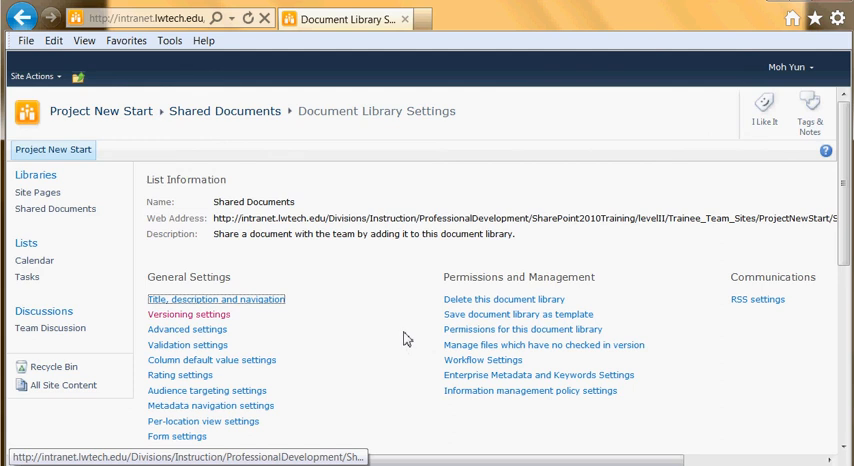
mouse_move(308, 292)
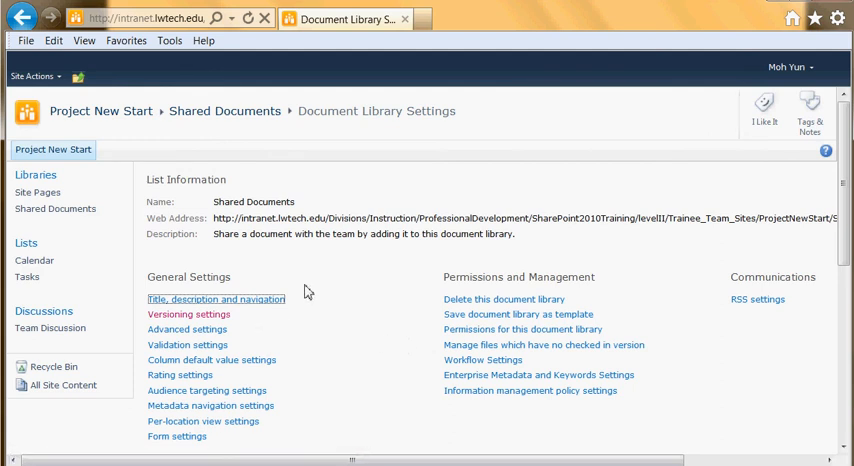
mouse_move(38, 192)
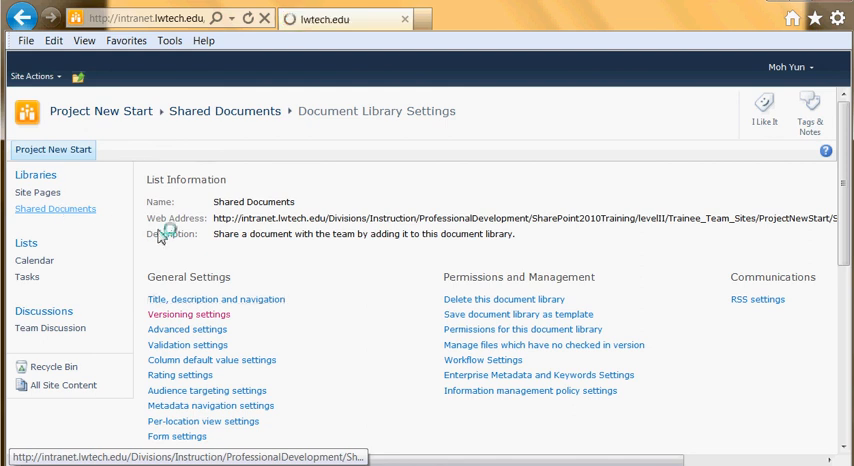
- From Shared Documents, choose Edit in Microsoft Word for the Once upon a time document
click(56, 208)
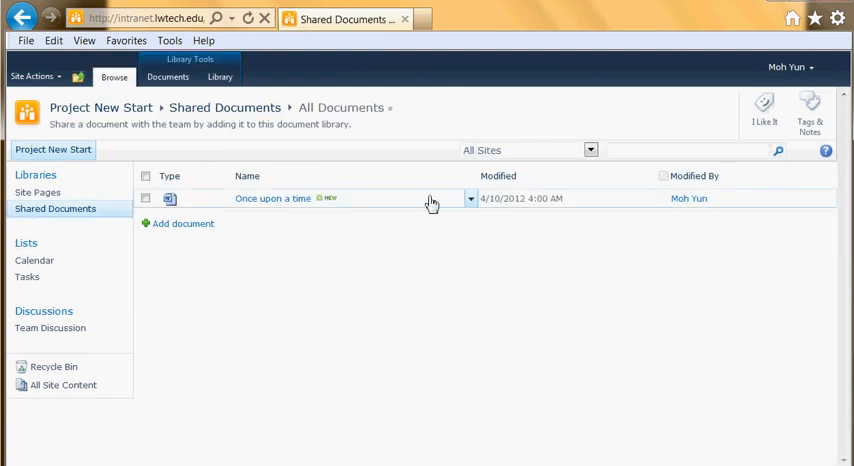
click(470, 198)
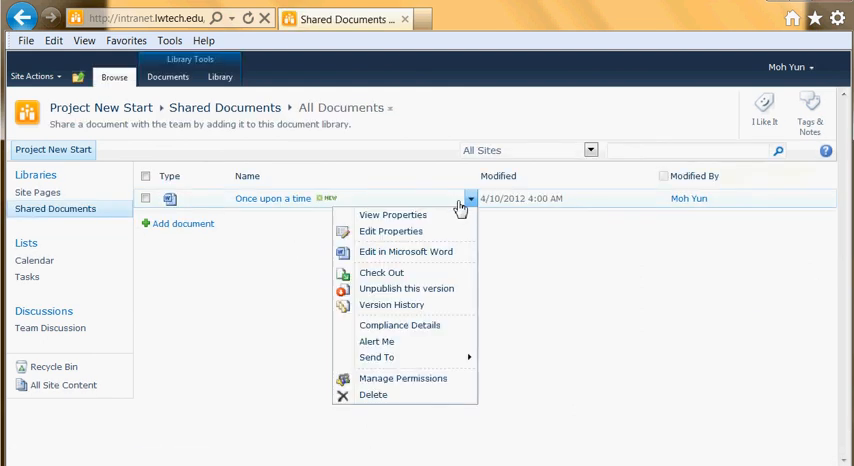
mouse_move(380, 272)
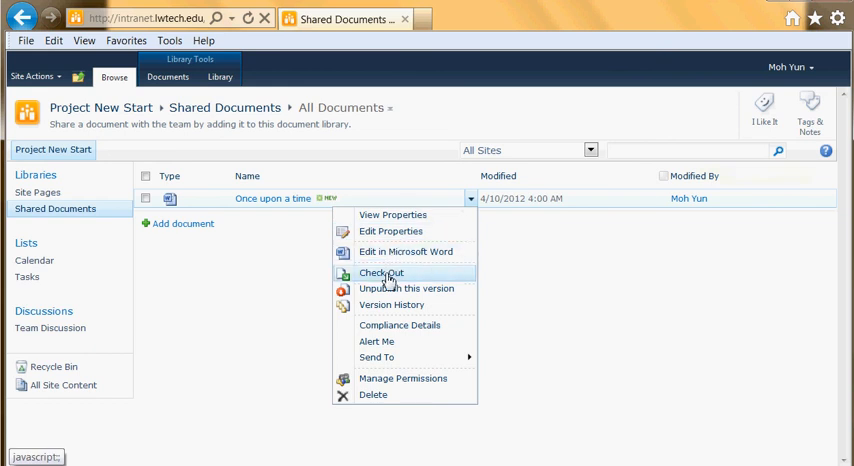
mouse_move(406, 252)
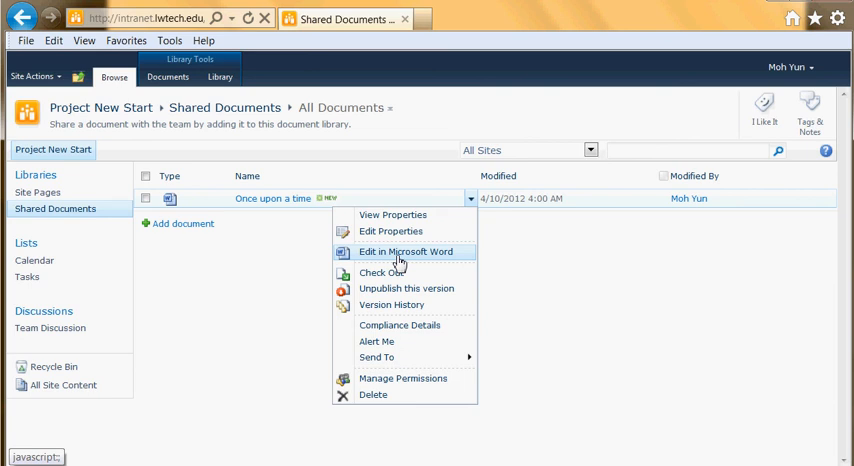
click(406, 252)
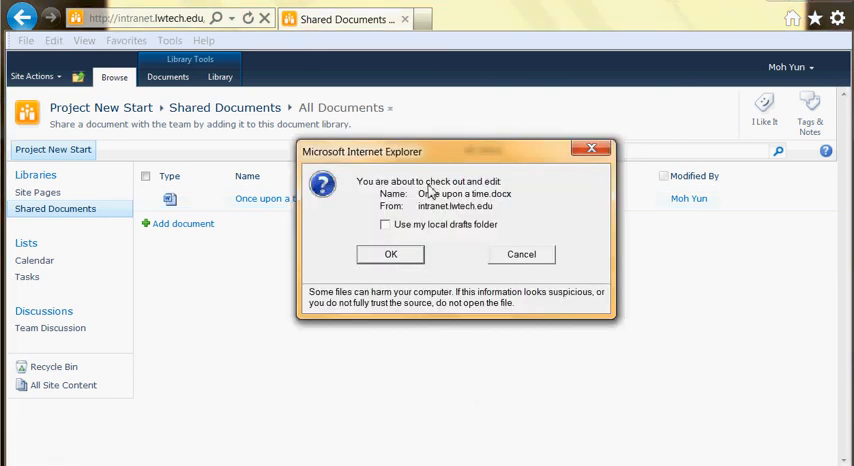
mouse_move(440, 268)
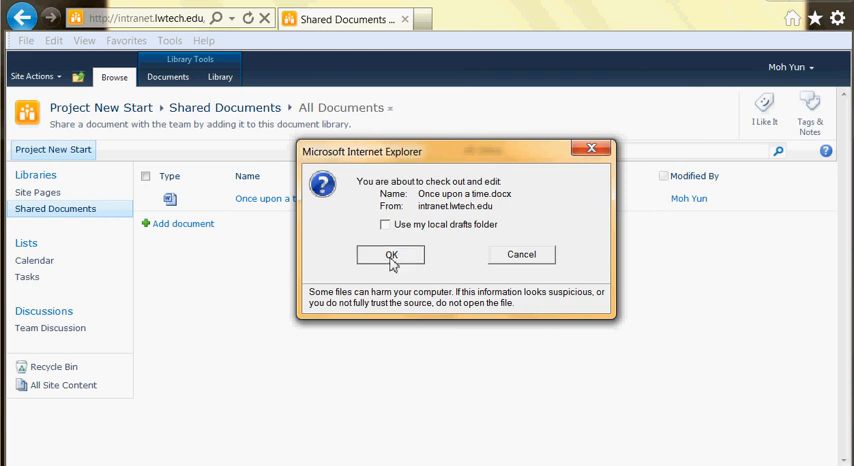
- Confirm the check-out and sign in to the intranet with the password
click(390, 254)
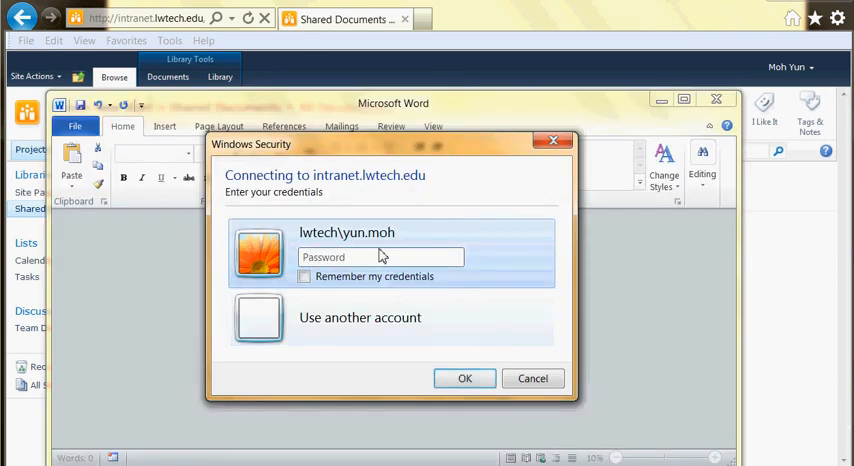
text(••)
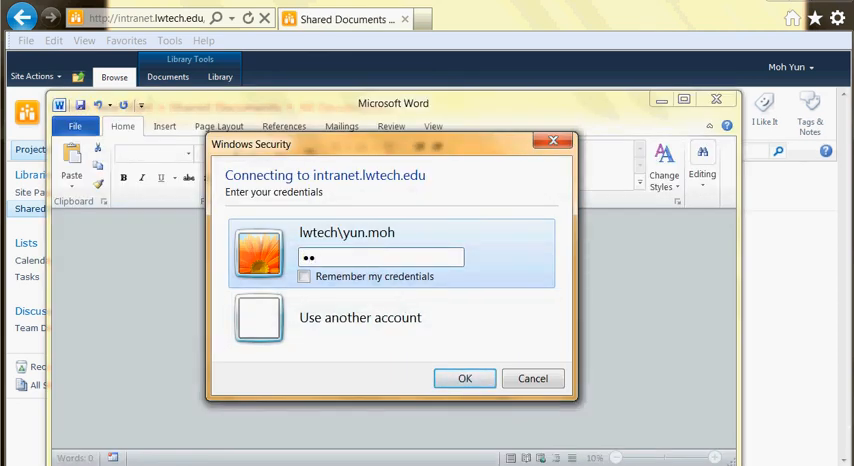
text(•)
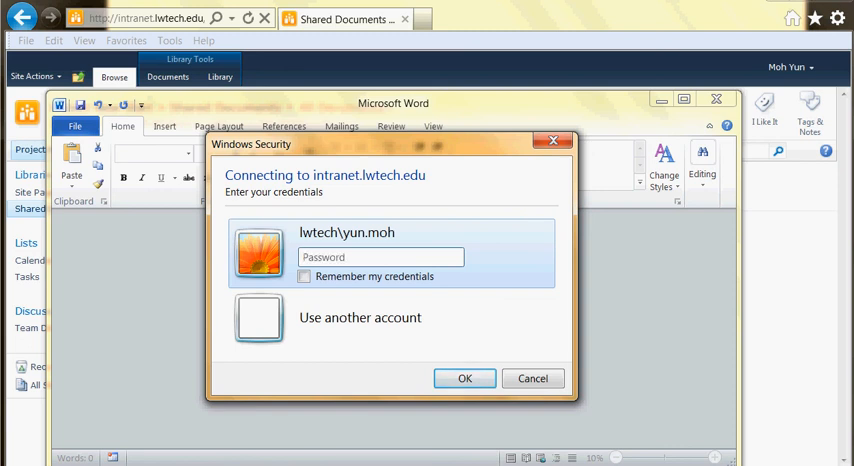
text(•••)
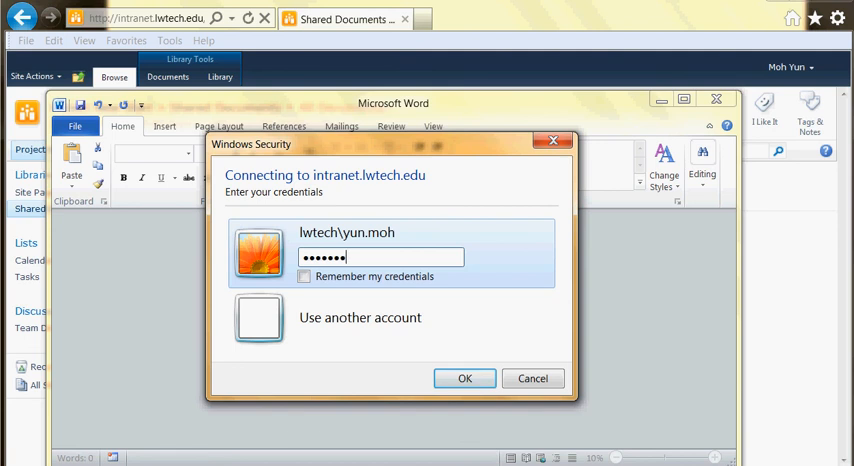
click(464, 378)
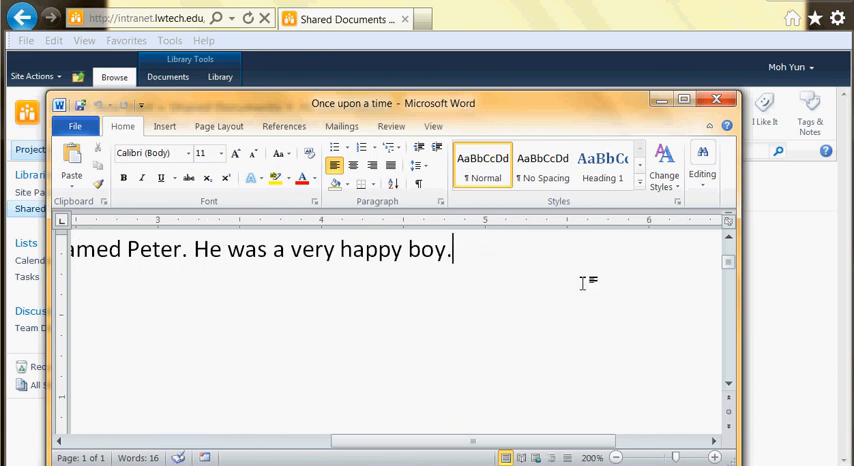
- Add the sentence 'He has a sister.' to the end of the story and save it
text(He)
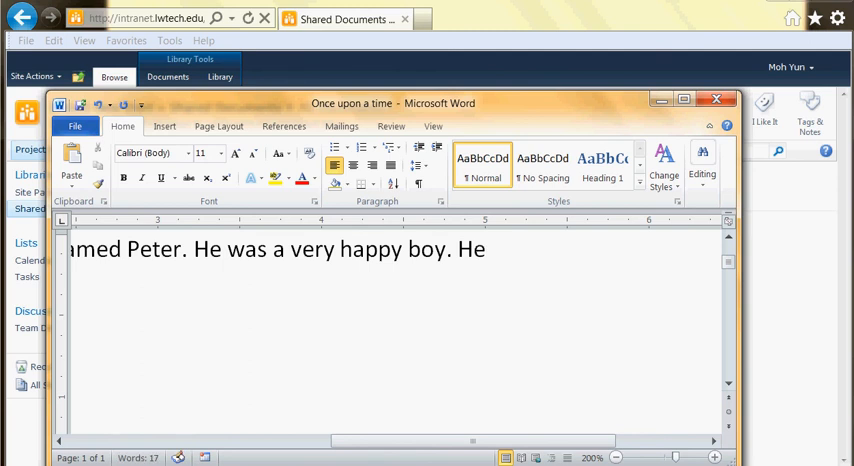
text(has a si)
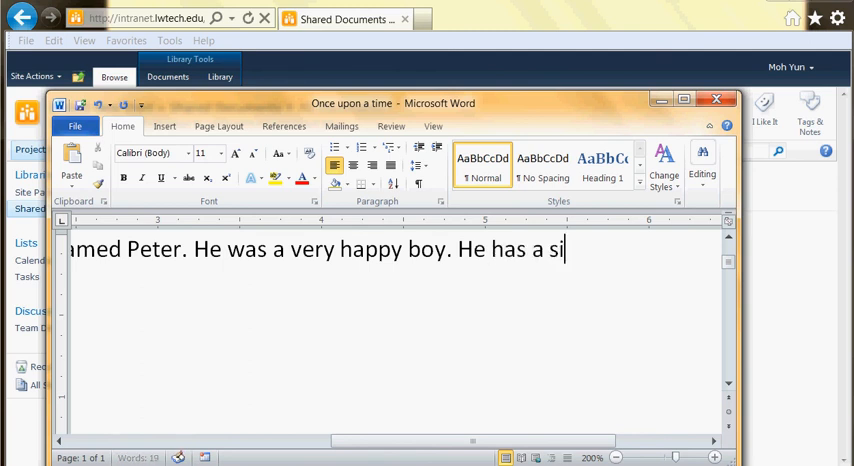
text(ster)
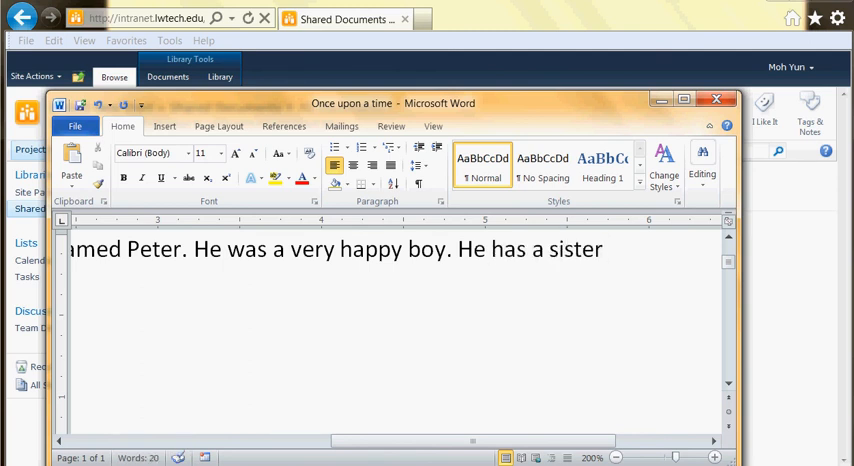
text(.)
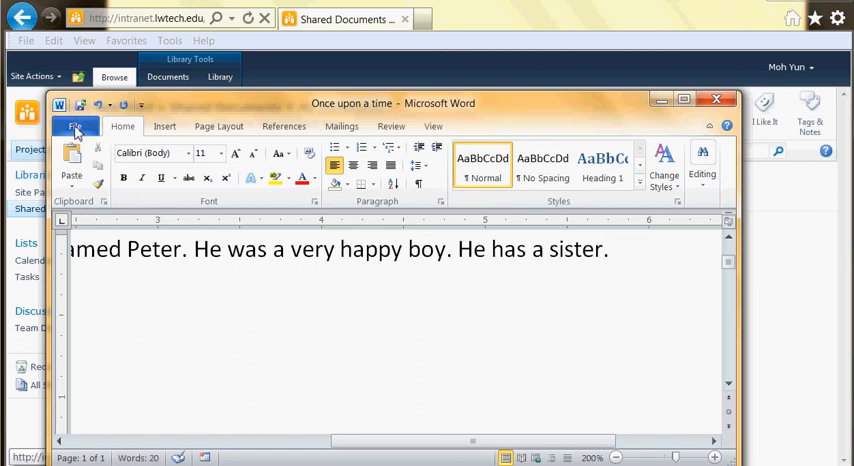
click(74, 126)
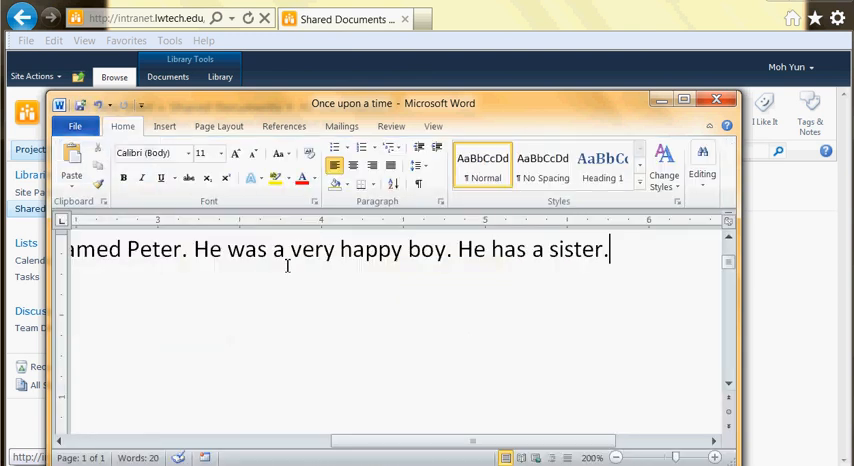
- Exit Word and check the story in as 1.1 Minor version with the comment 'I added a senetence'
click(74, 126)
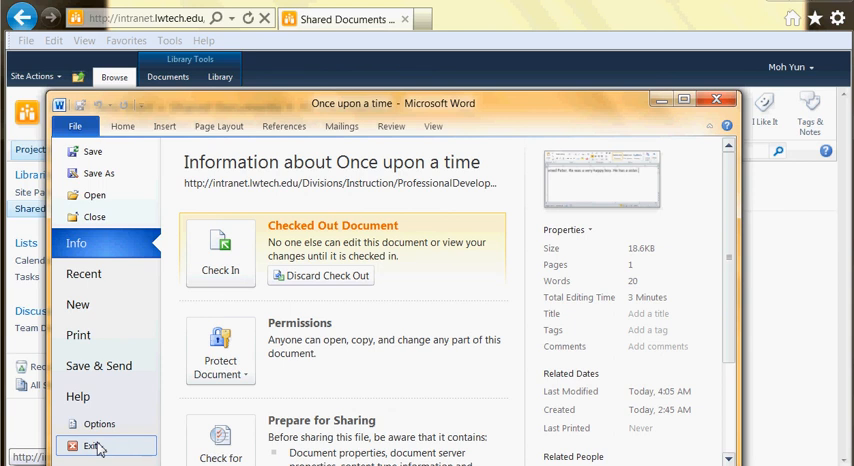
click(90, 444)
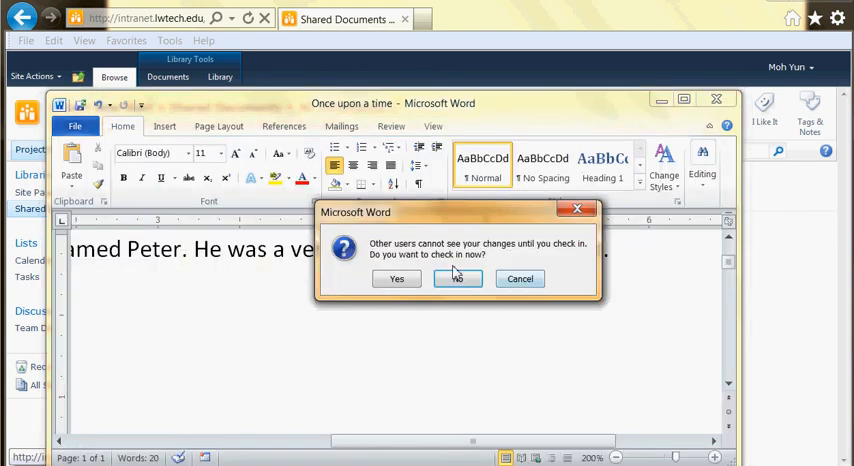
mouse_move(458, 278)
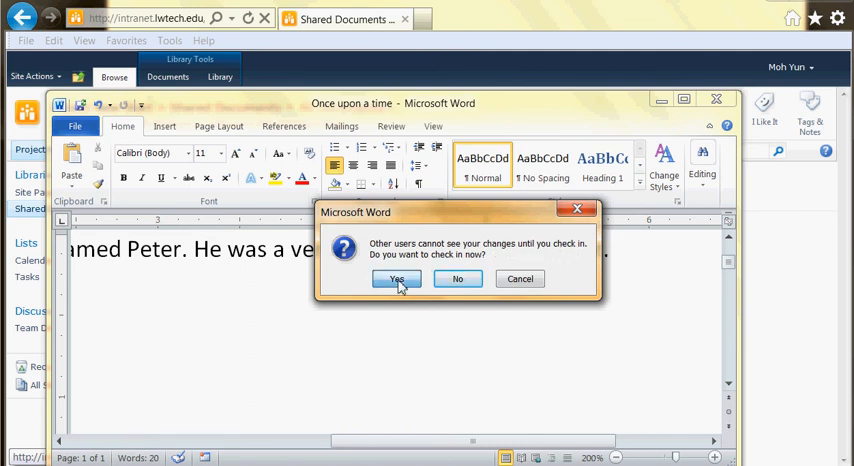
click(396, 280)
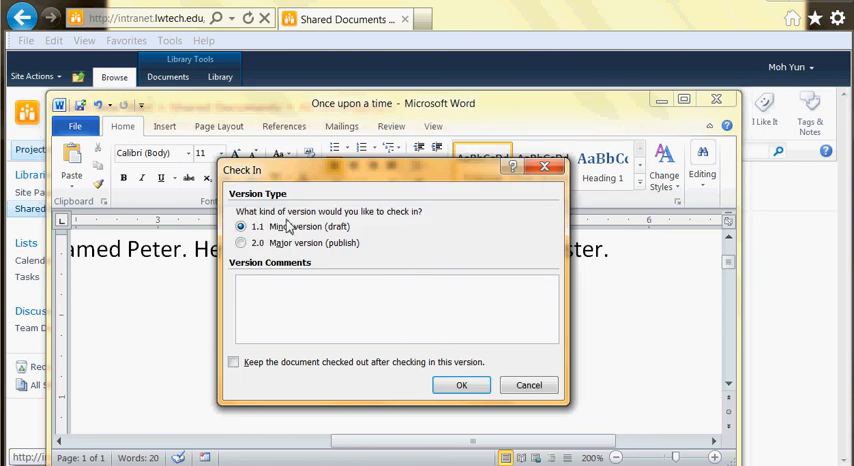
mouse_move(400, 224)
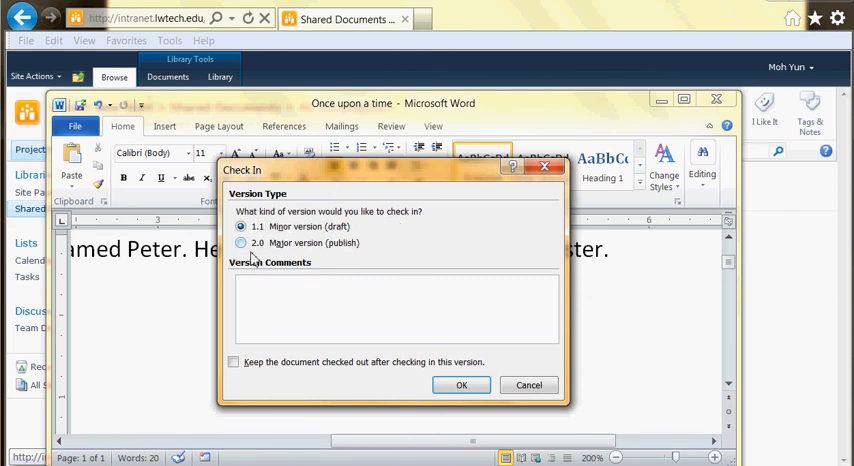
mouse_move(330, 258)
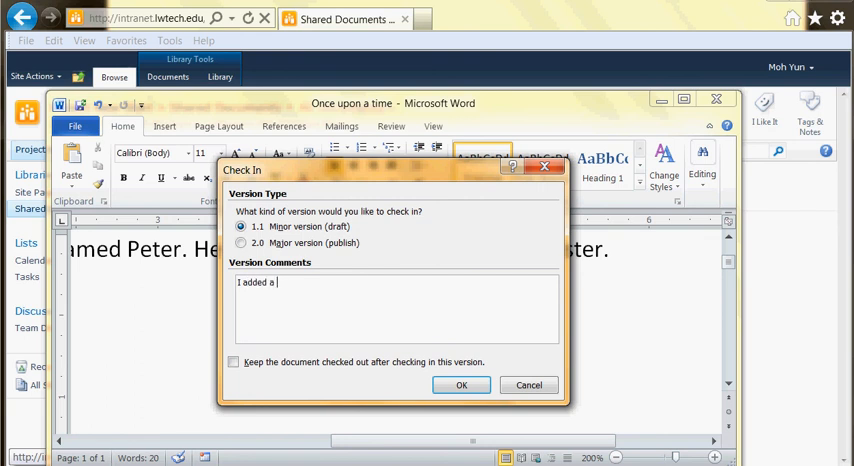
text(senetence.)
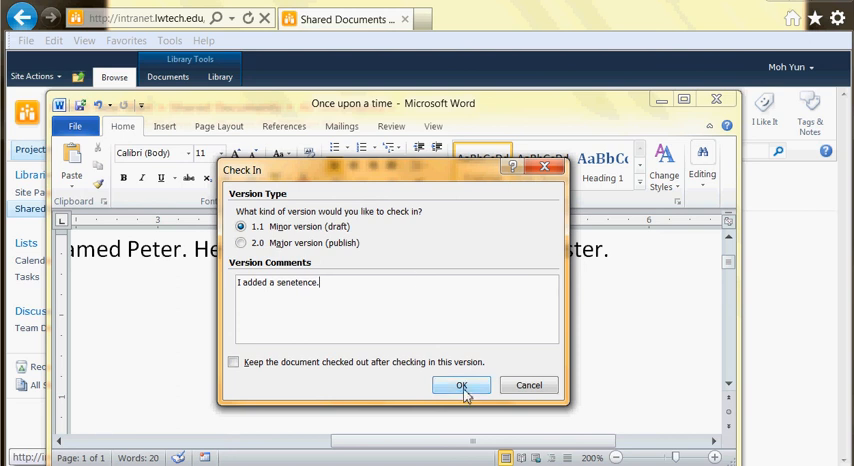
click(462, 384)
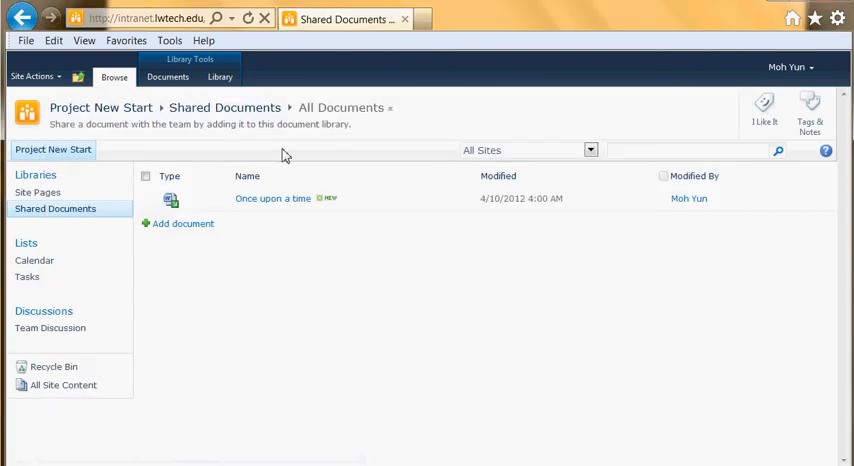
mouse_move(350, 224)
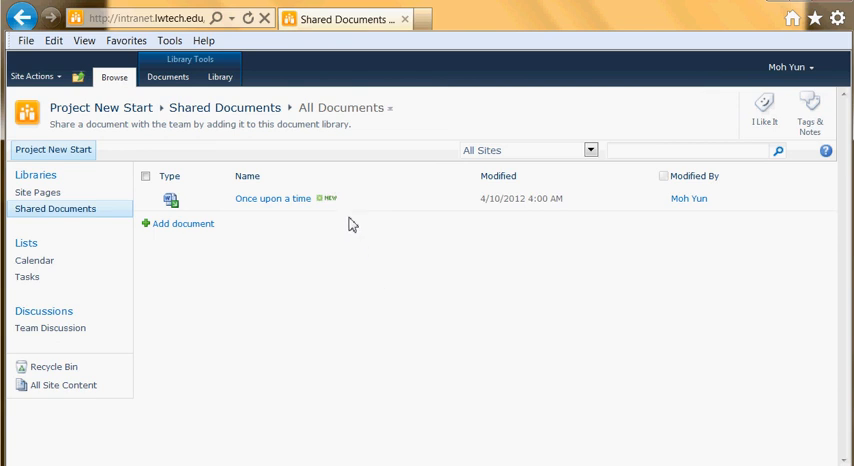
click(470, 198)
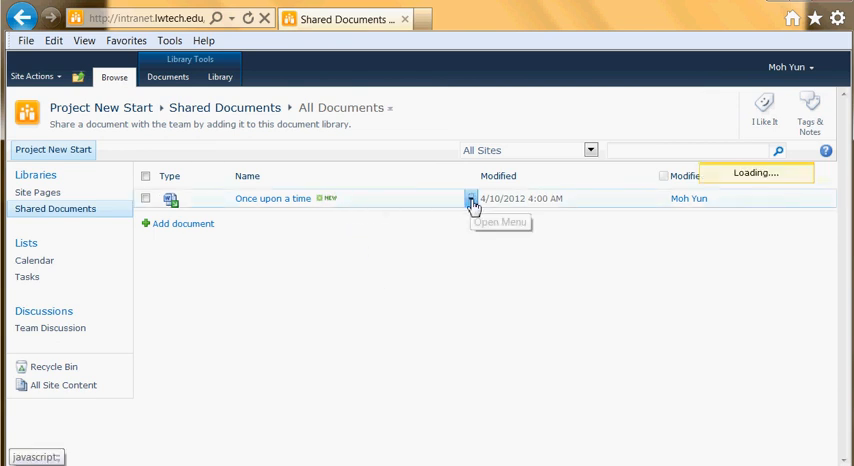
click(470, 198)
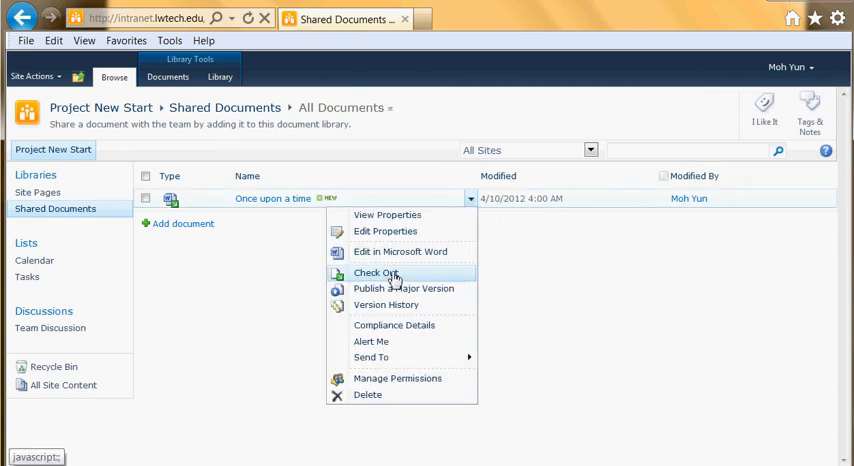
mouse_move(390, 278)
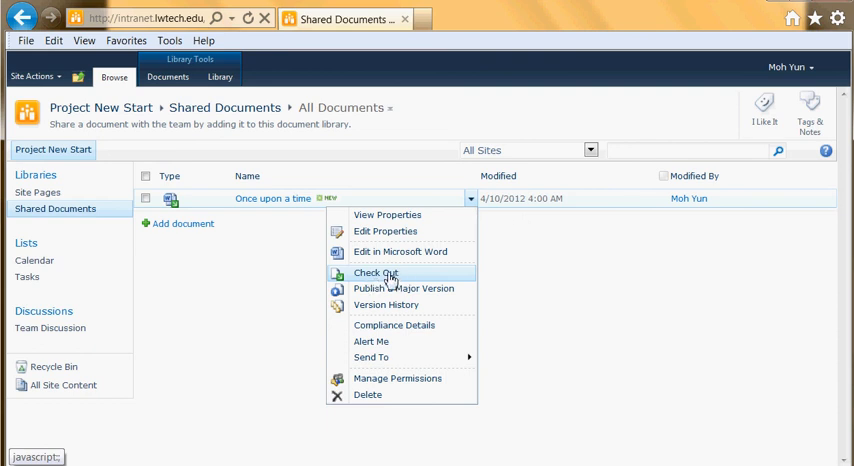
mouse_move(318, 280)
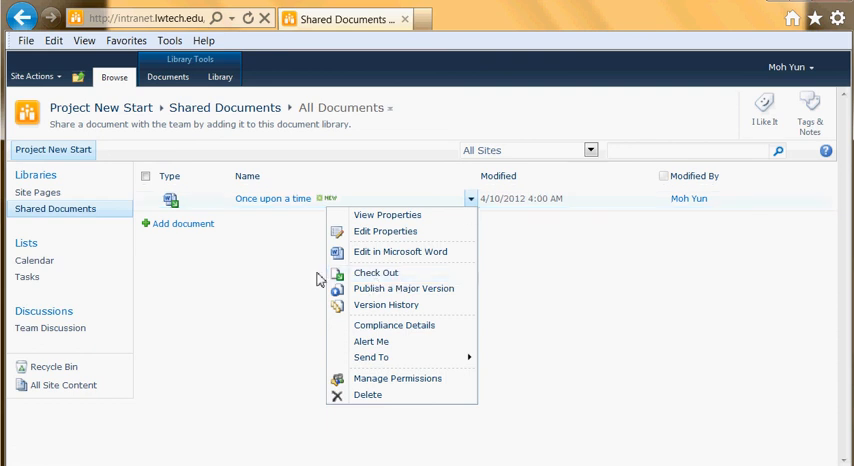
click(352, 264)
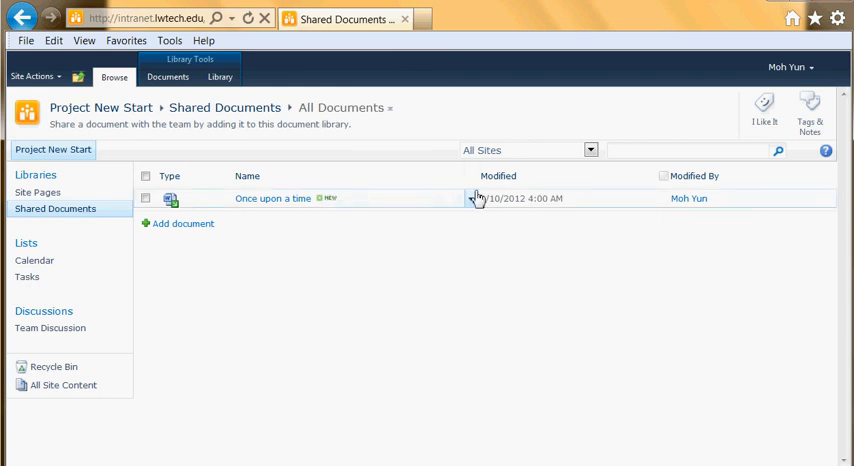
click(470, 198)
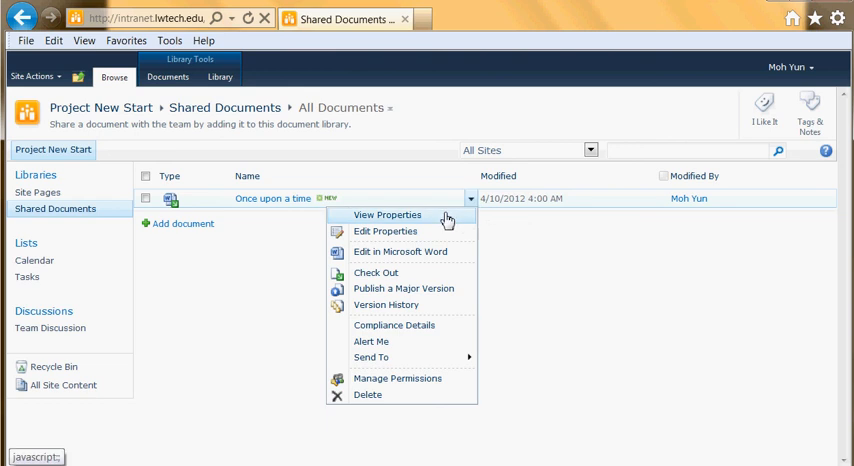
mouse_move(404, 288)
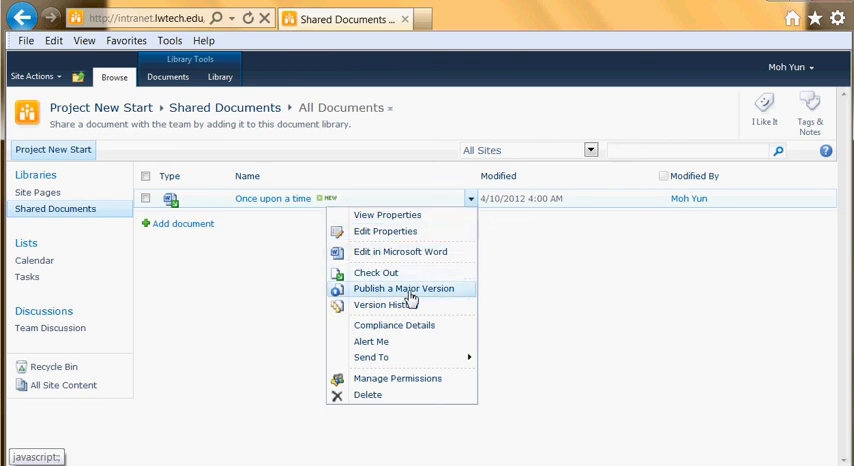
mouse_move(384, 304)
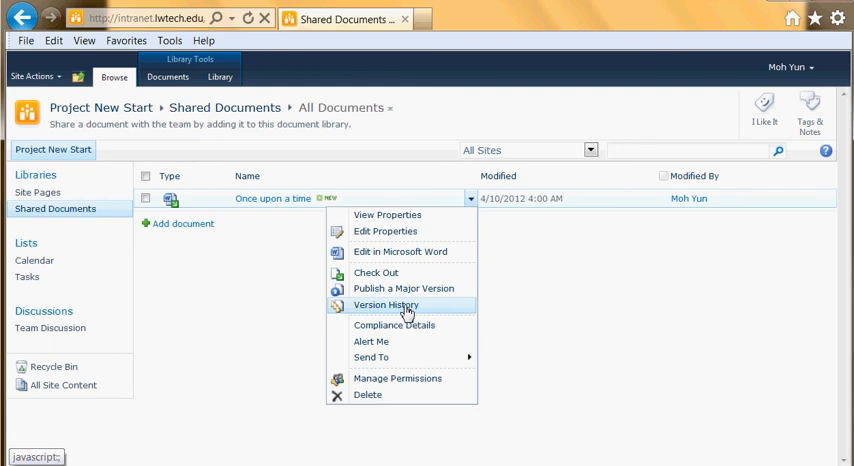
click(384, 304)
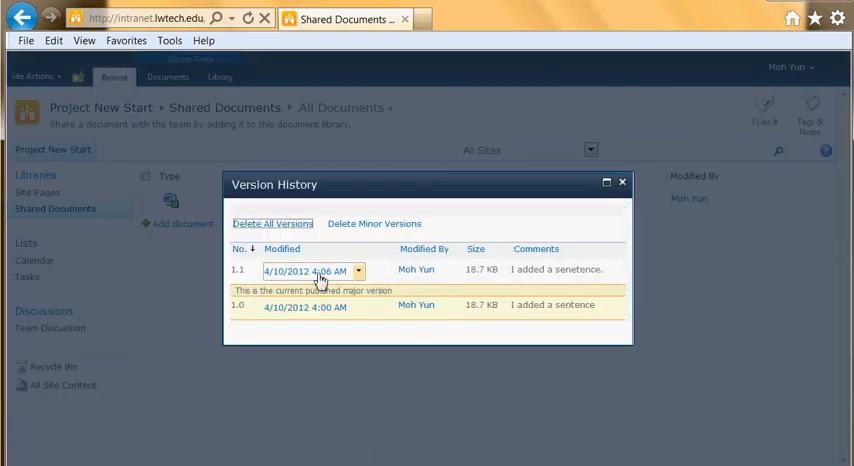
mouse_move(296, 272)
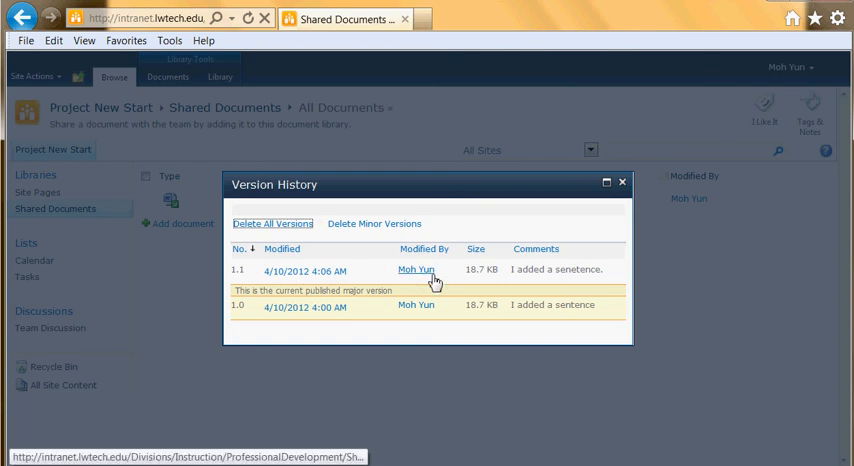
mouse_move(570, 250)
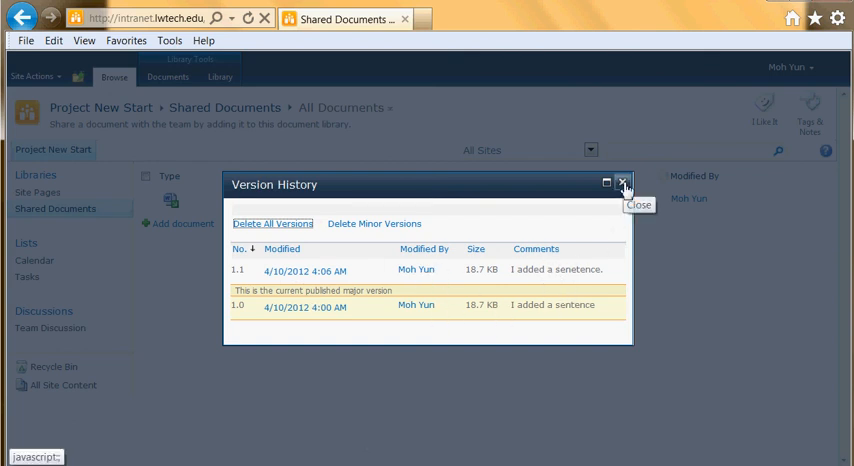
click(624, 184)
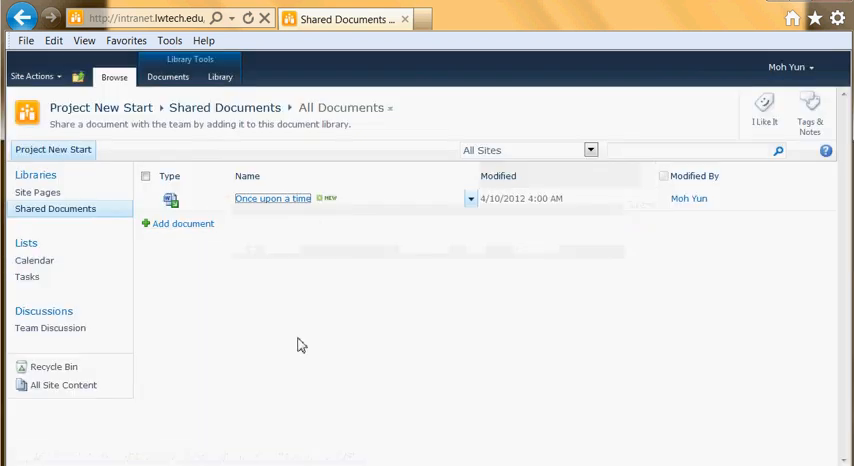